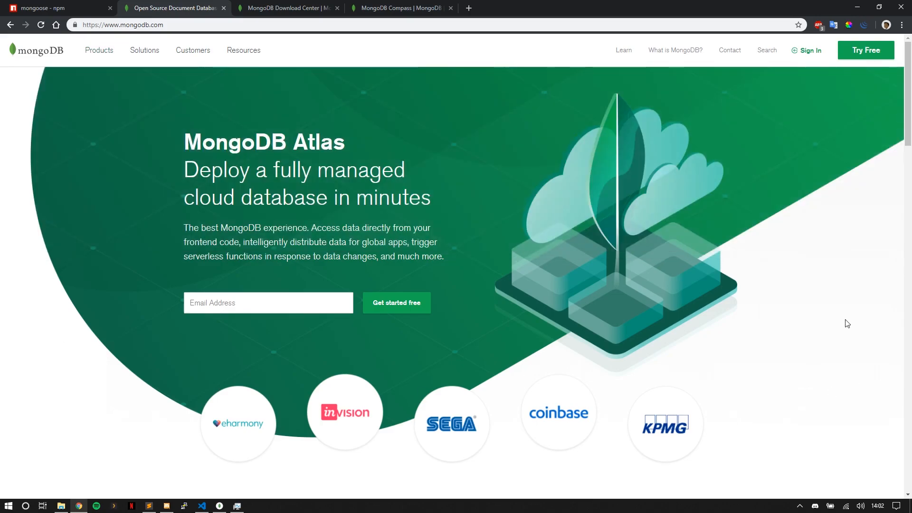
mouse_move(844, 326)
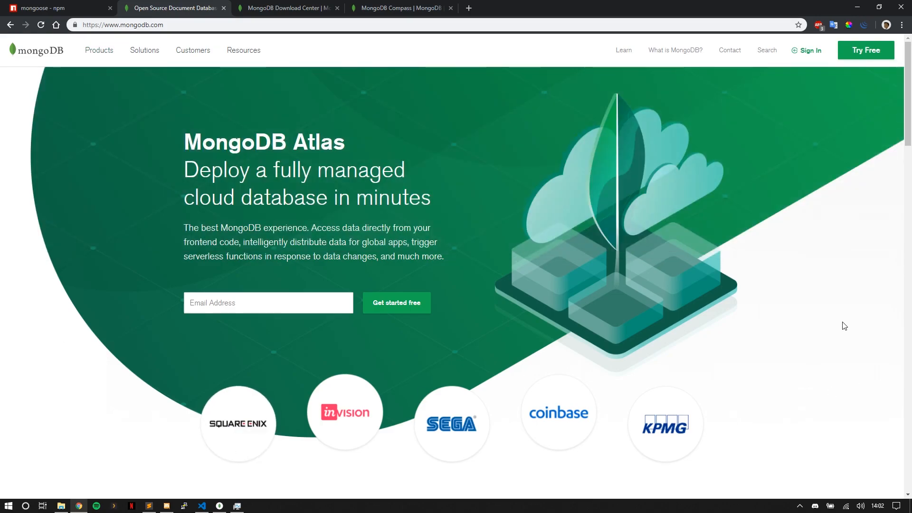
Show the MongoDB Download Center with the Community Server 4.0.6 Windows 64-bit MSI download.
scroll("down", 3)
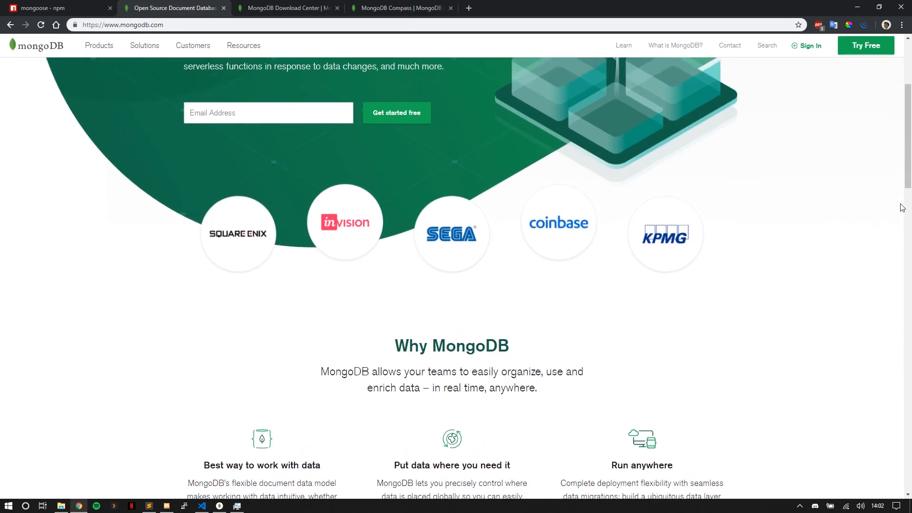
scroll("up", 3)
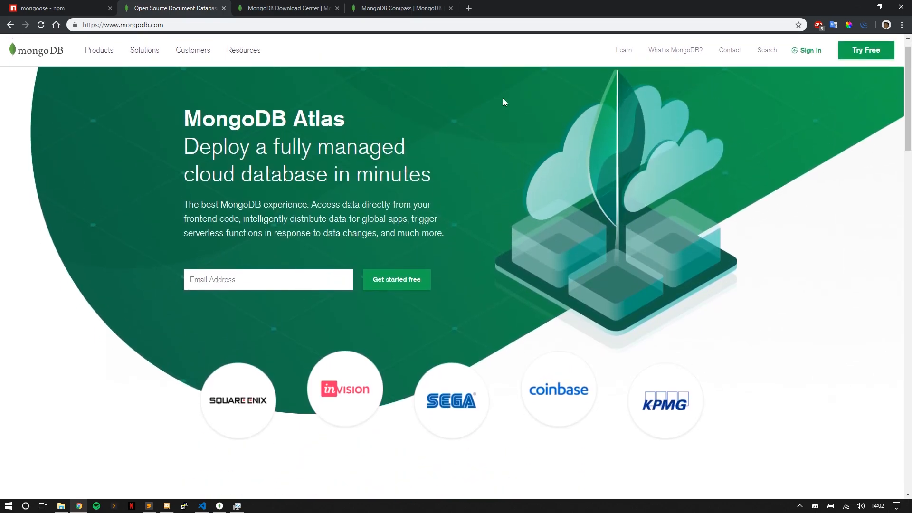
left_click(285, 8)
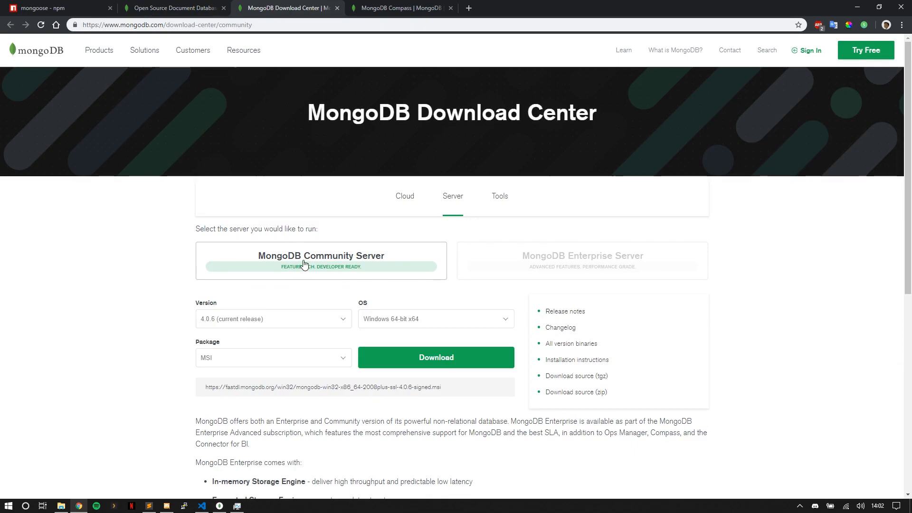
mouse_move(371, 322)
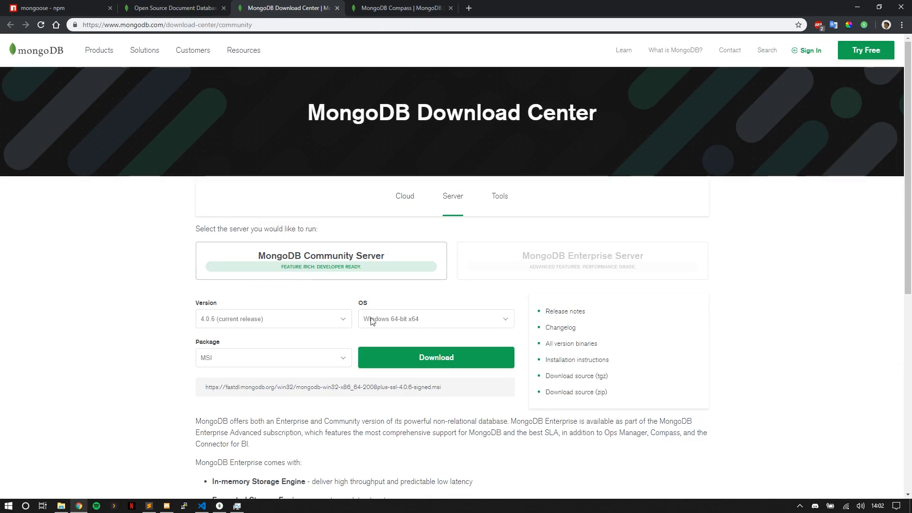
left_click(436, 318)
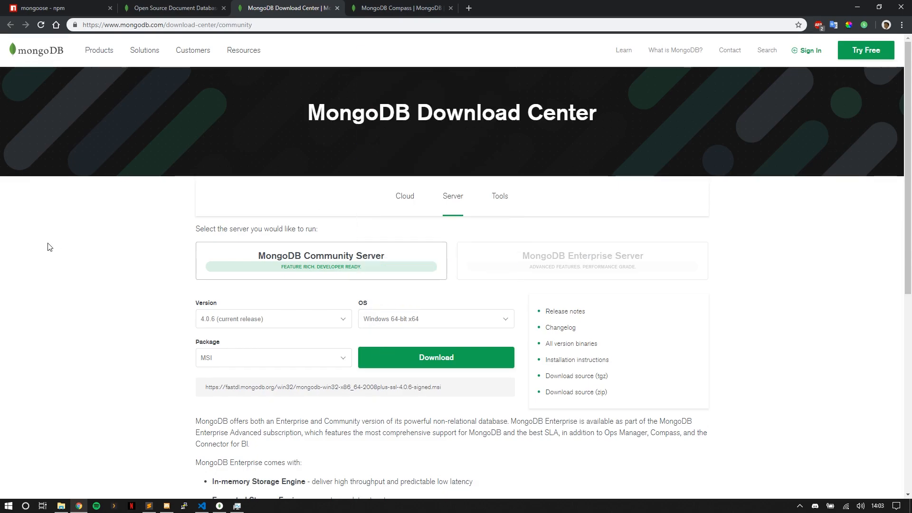
mouse_move(397, 367)
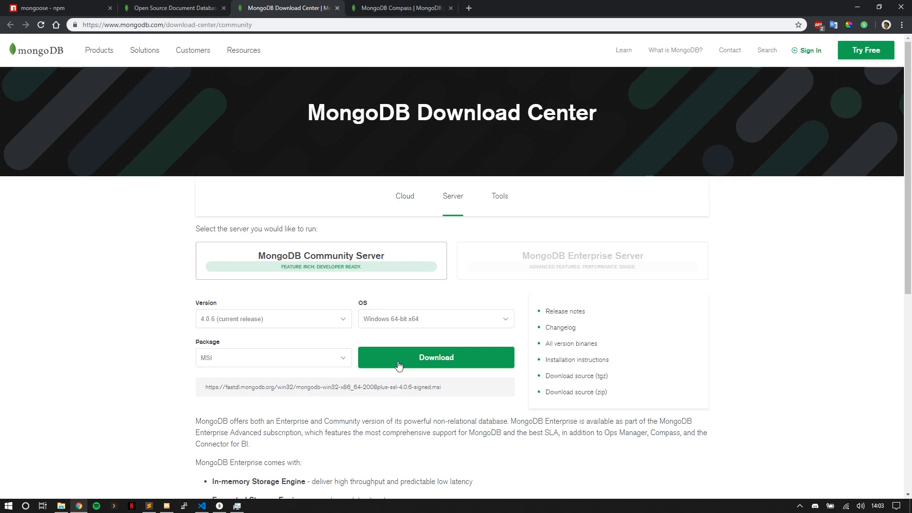
mouse_move(441, 327)
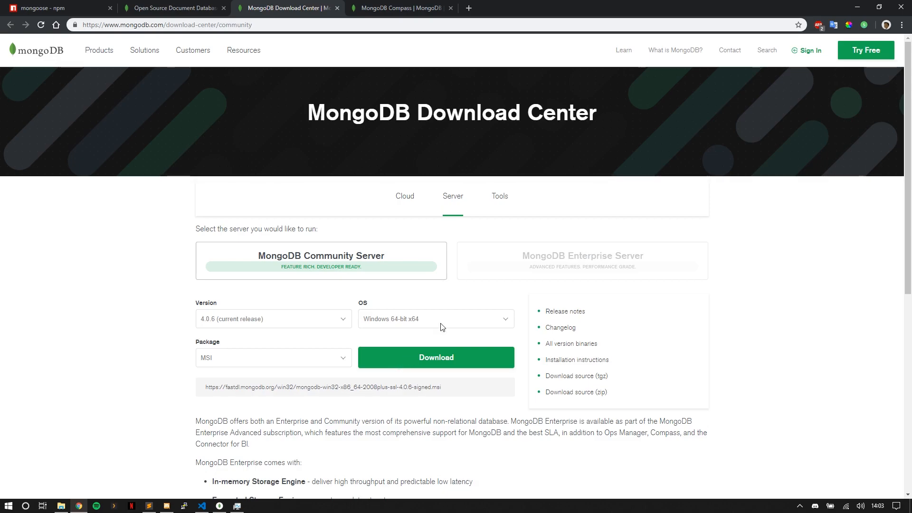
scroll("down", 3)
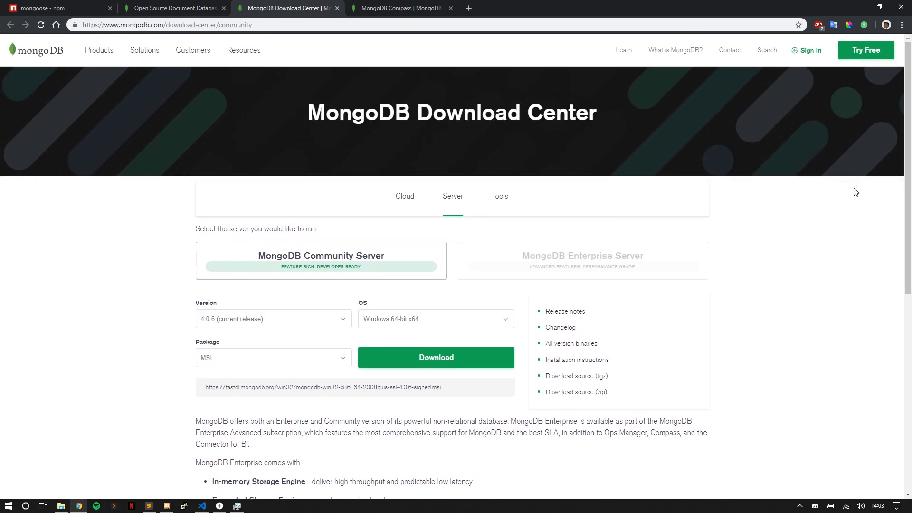
mouse_move(849, 197)
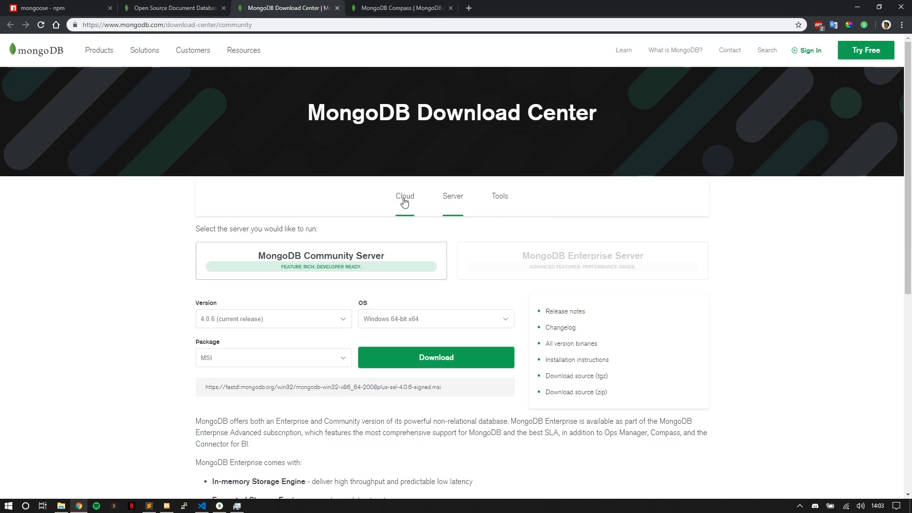
left_click(405, 196)
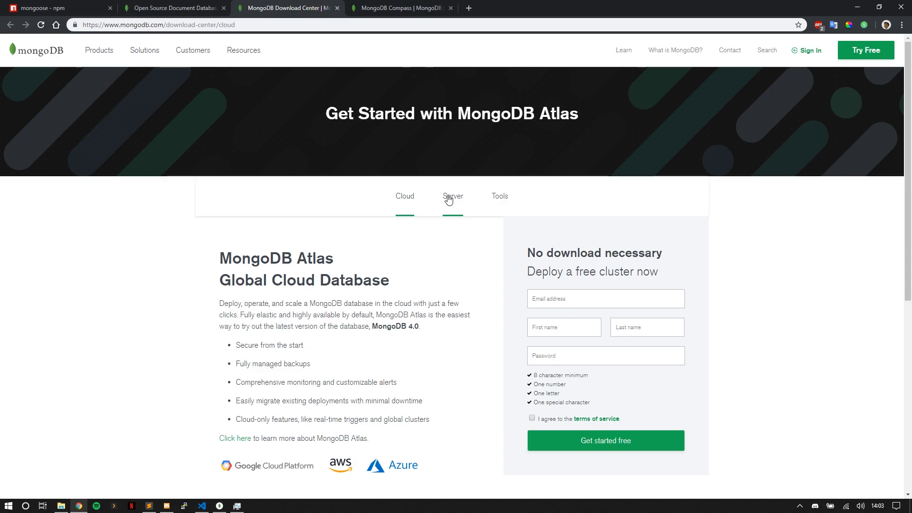
left_click(452, 196)
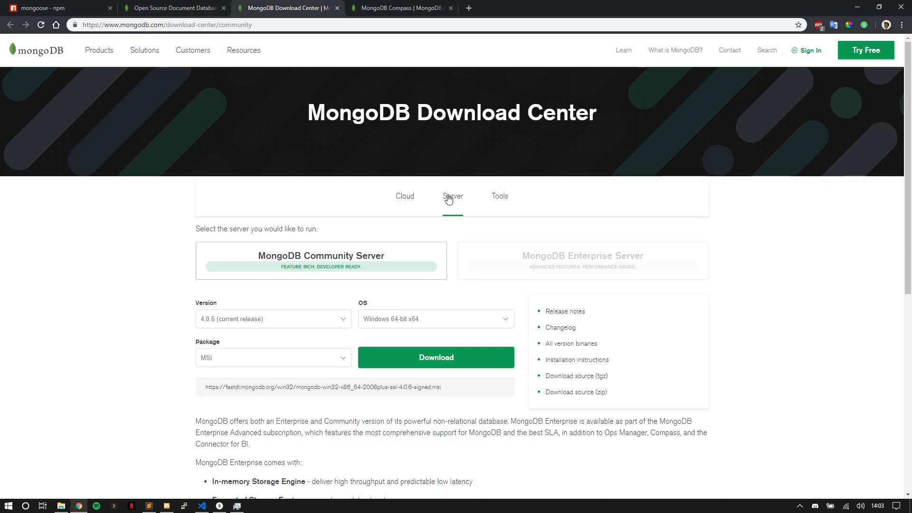
mouse_move(433, 136)
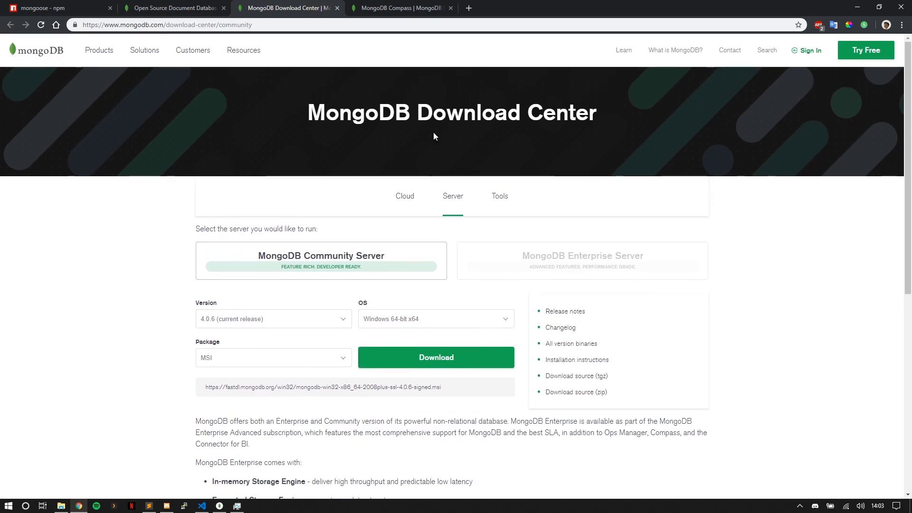
mouse_move(298, 273)
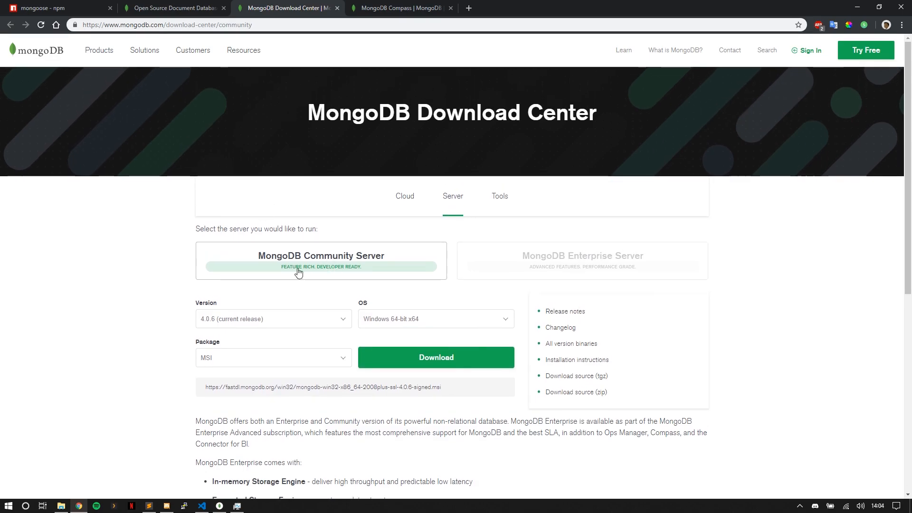
scroll("down", 3)
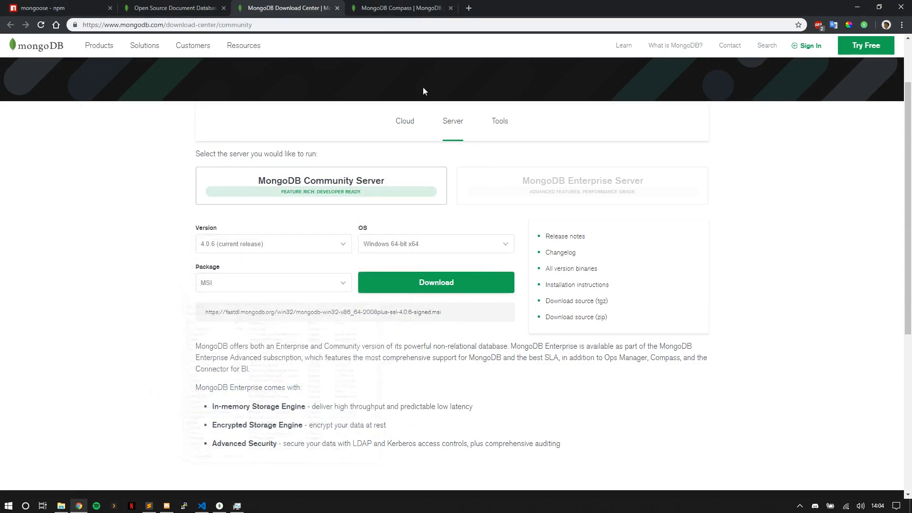
View the MongoDB Compass product page and launch Compass to its Connect to Host screen for localhost:27017.
left_click(400, 8)
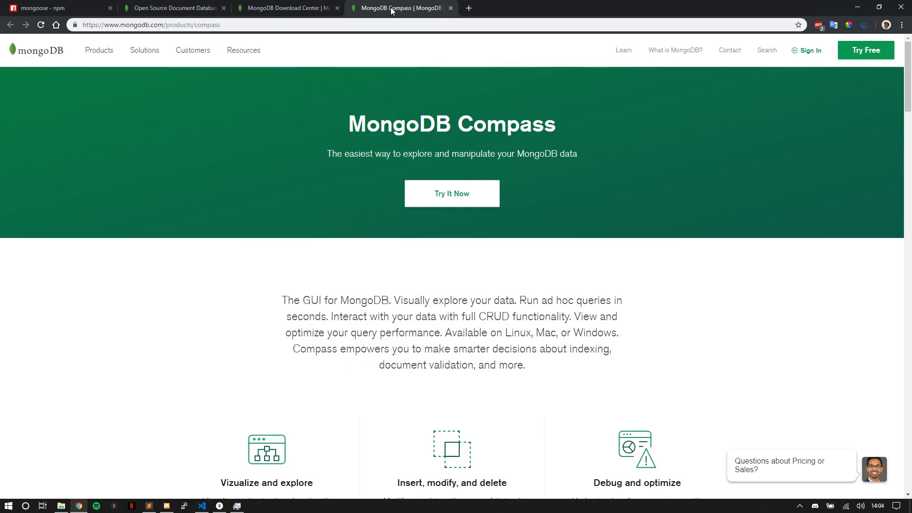
mouse_move(225, 382)
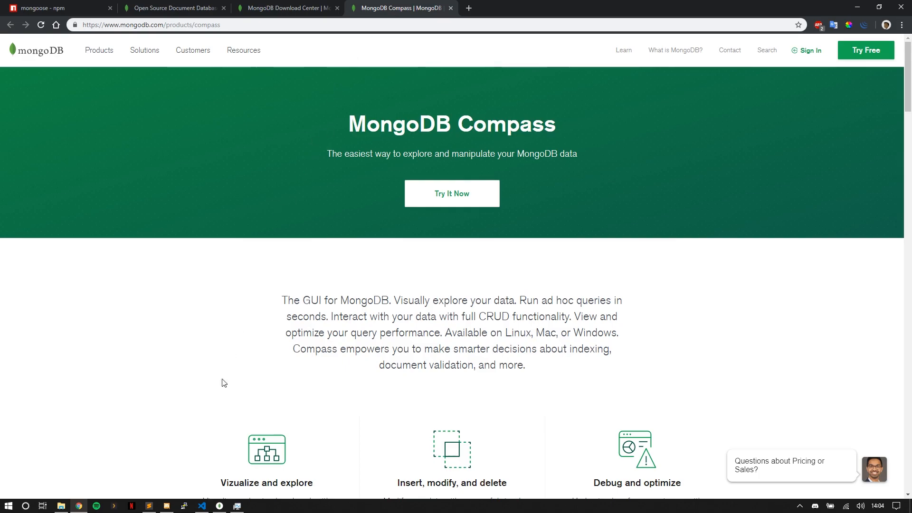
left_click(220, 504)
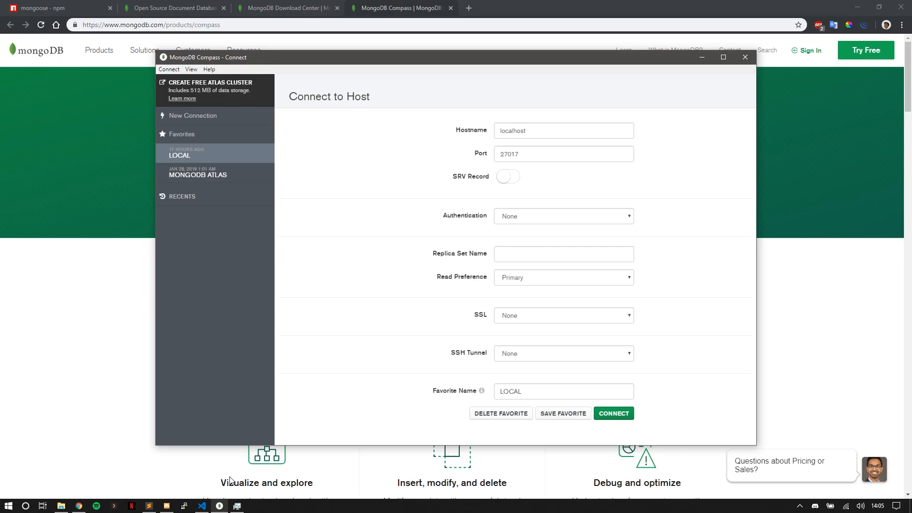
Return to the MongoDB homepage in the browser, then bring Visual Studio Code forward on app.js.
left_click(285, 7)
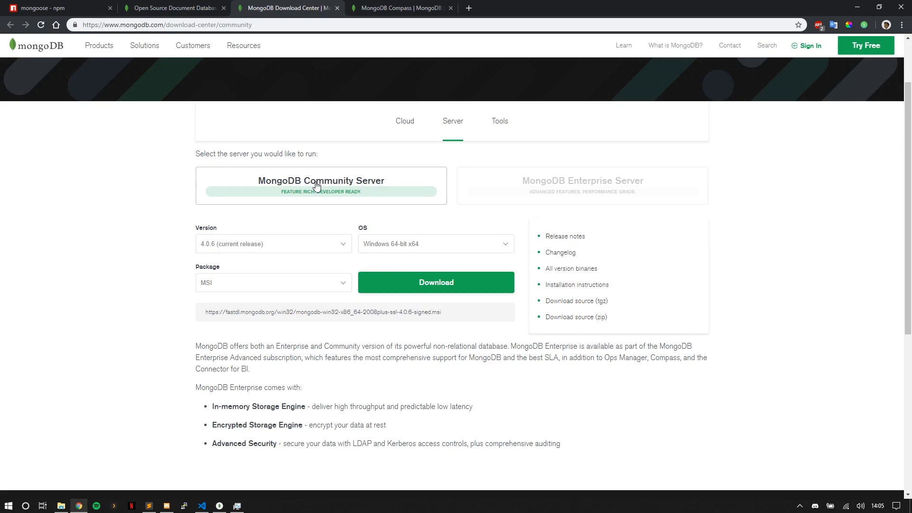
mouse_move(400, 8)
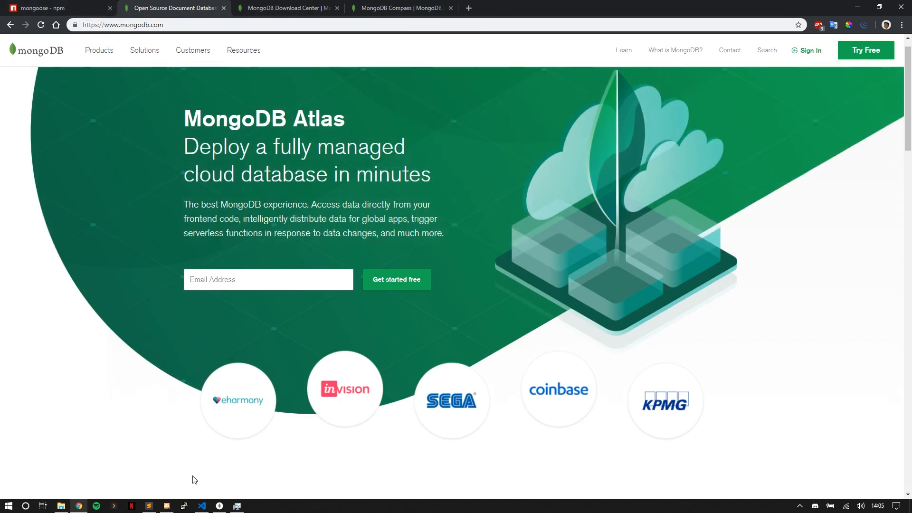
left_click(202, 505)
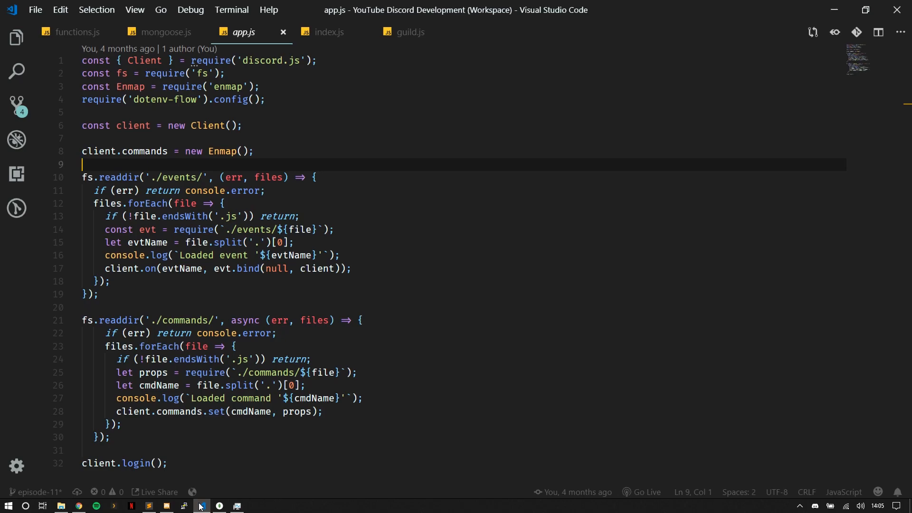
left_click(16, 37)
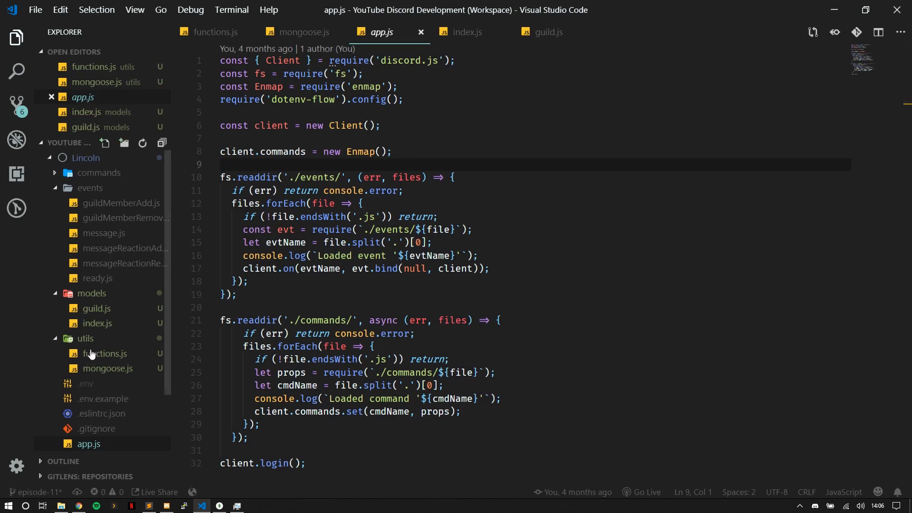
mouse_move(99, 355)
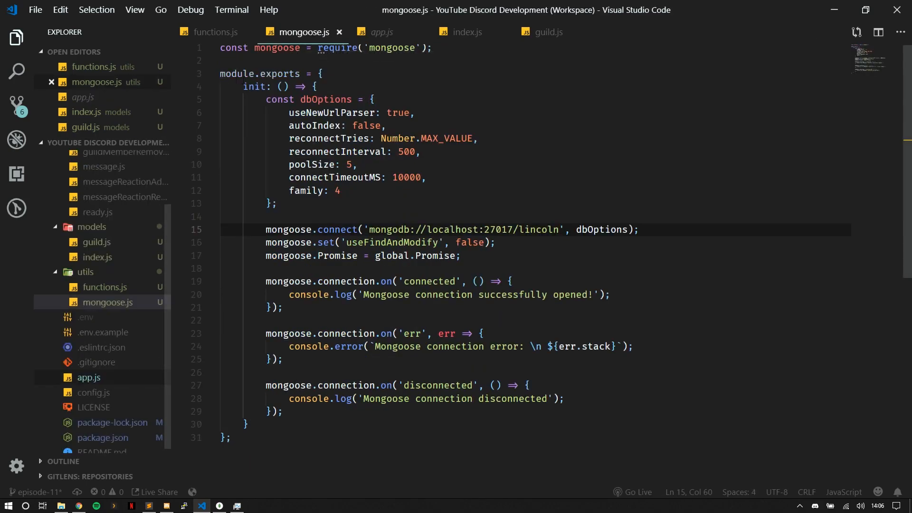
mouse_move(255, 74)
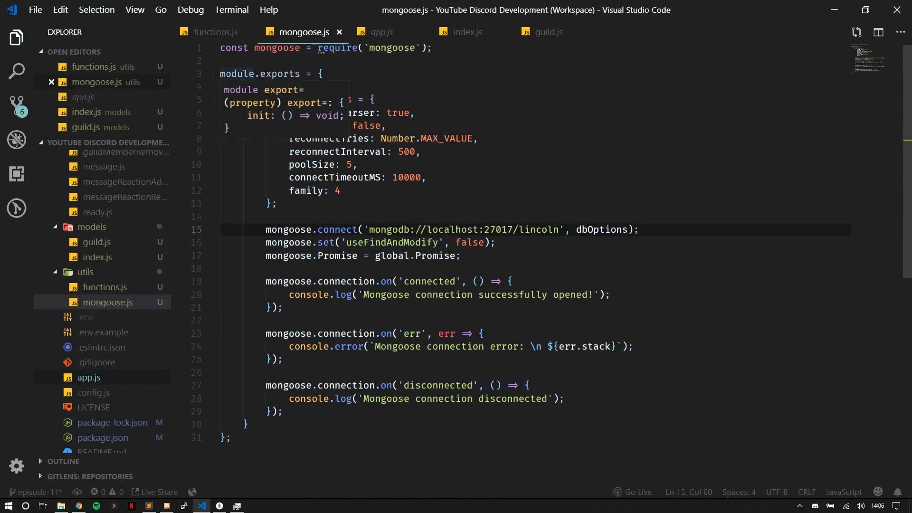
double_click(237, 74)
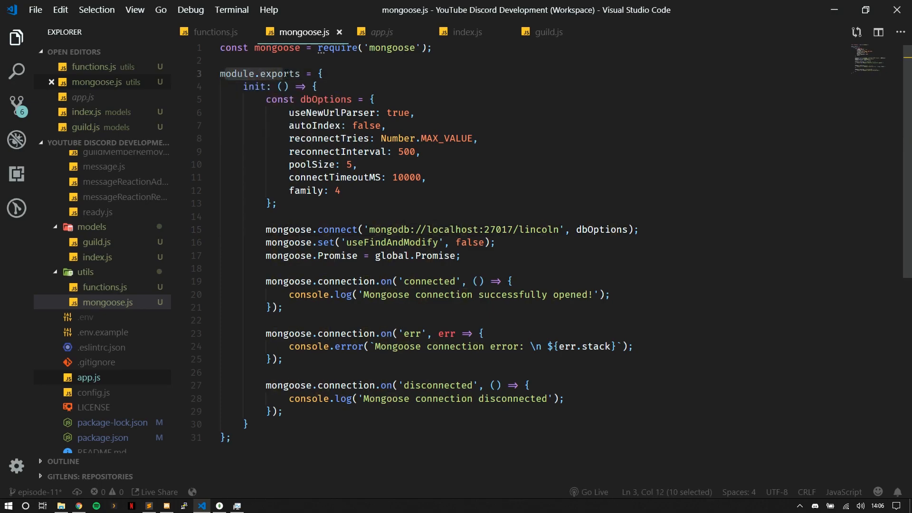
left_click(382, 32)
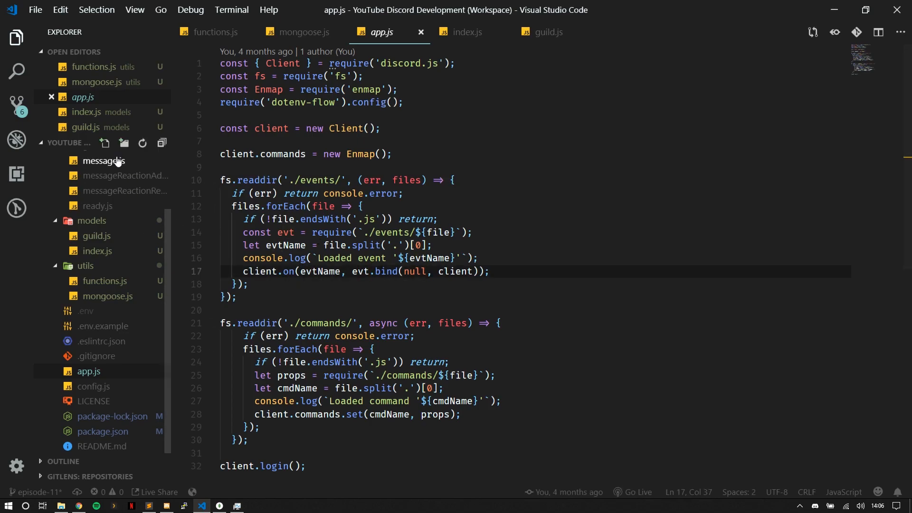
Review events/message.js with its prefix parsing and command execution code.
left_click(105, 161)
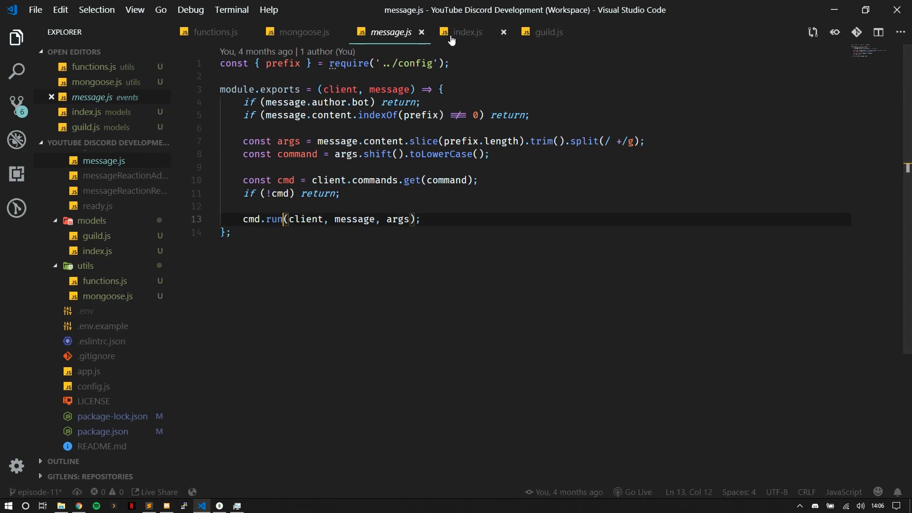
mouse_move(390, 89)
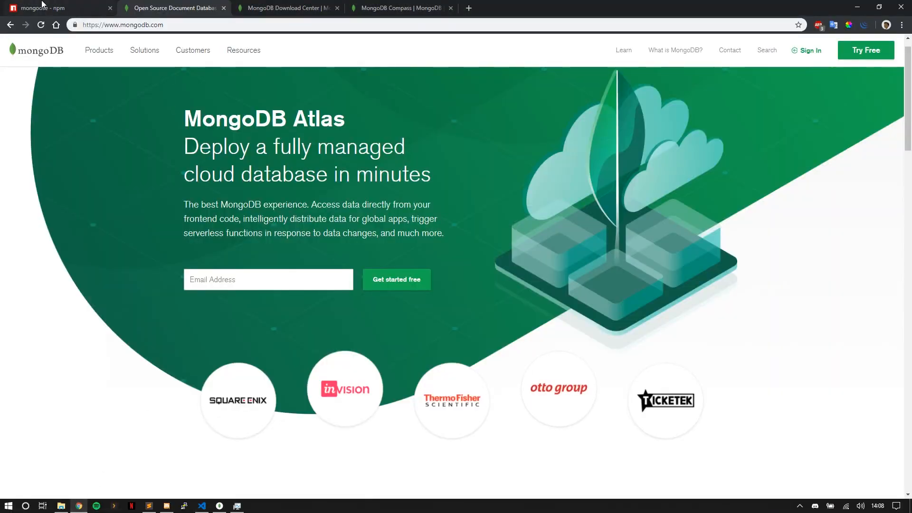
From the mongoose package page, reach the Mongoose docs' Connection API reference.
left_click(53, 7)
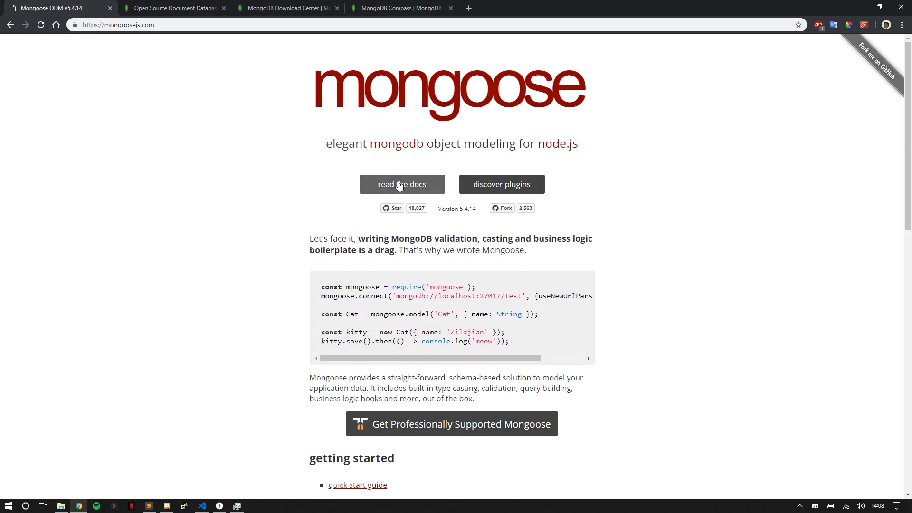
left_click(402, 184)
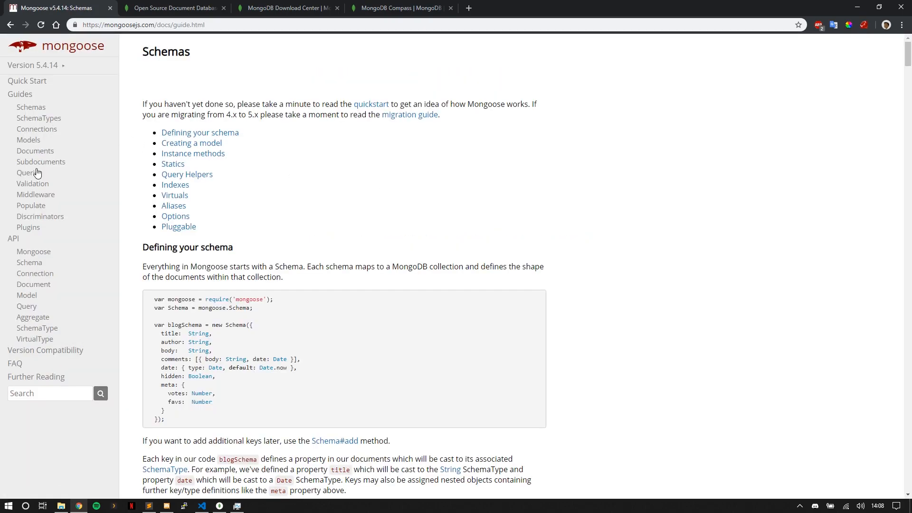
left_click(35, 273)
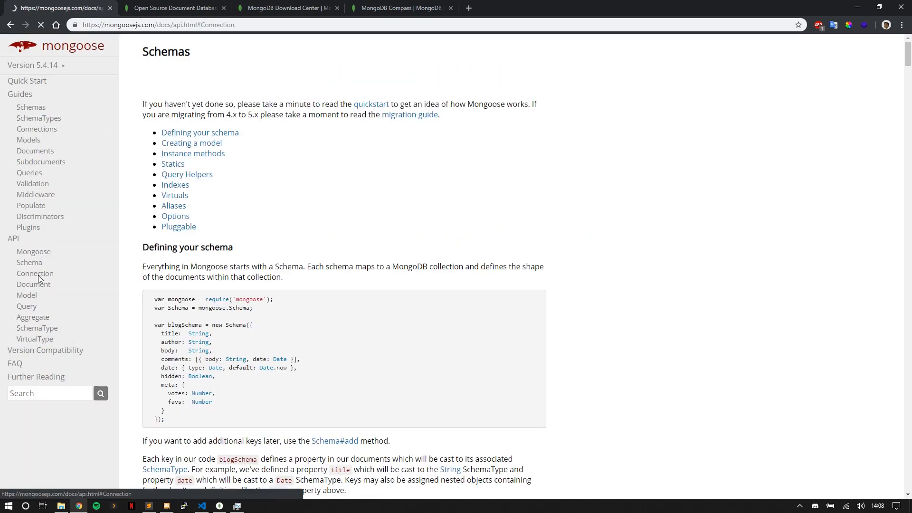
left_click(35, 273)
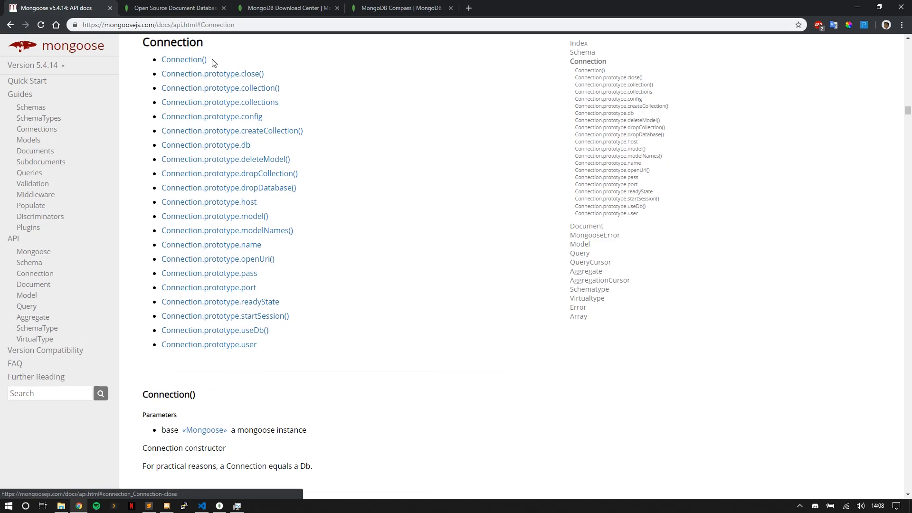
mouse_move(81, 176)
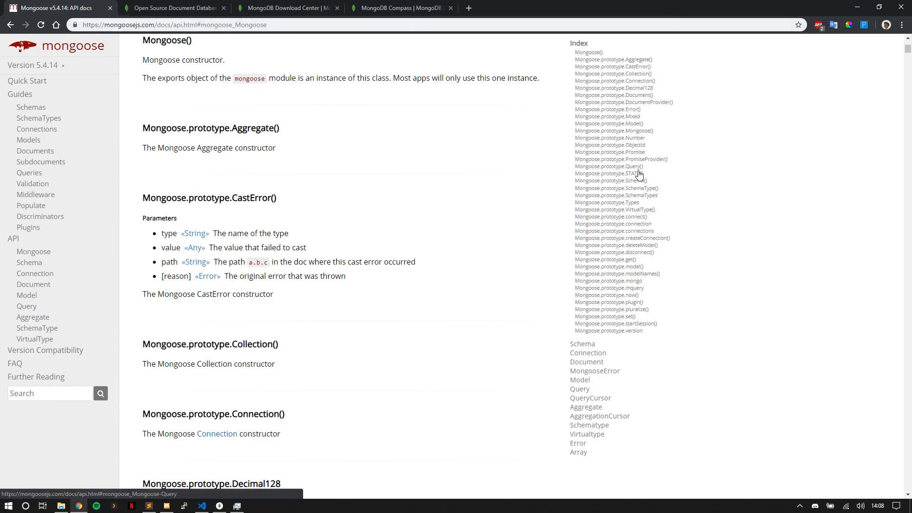
mouse_move(656, 133)
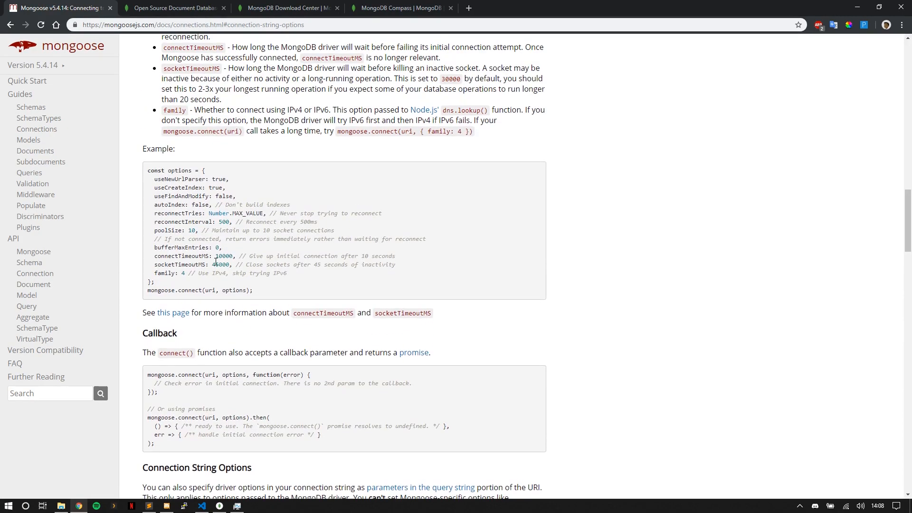
Scroll the Connections guide to its Options list including useNewUrlParser and autoIndex.
scroll("up", 3)
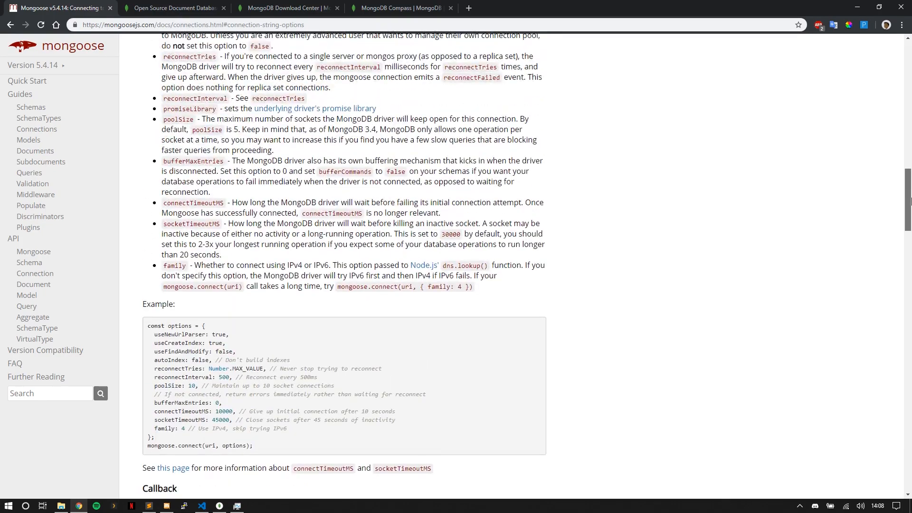
scroll("up", 3)
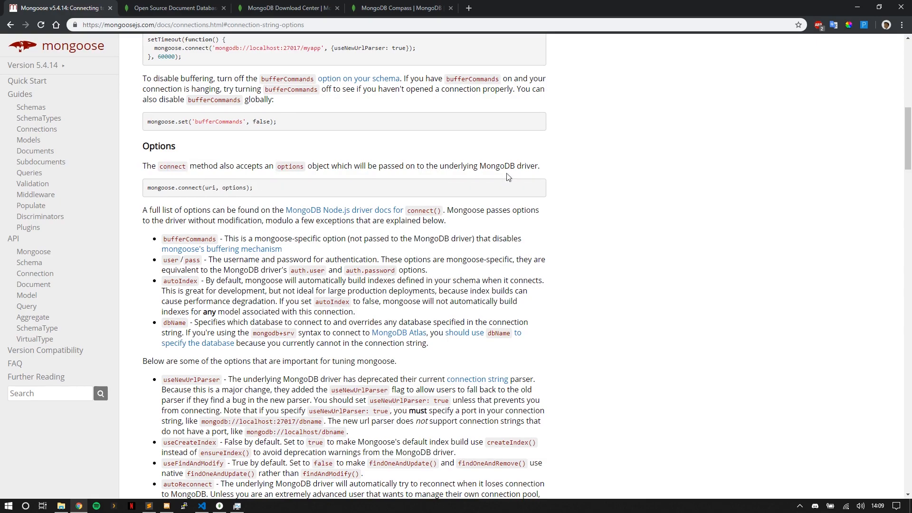
scroll("down", 3)
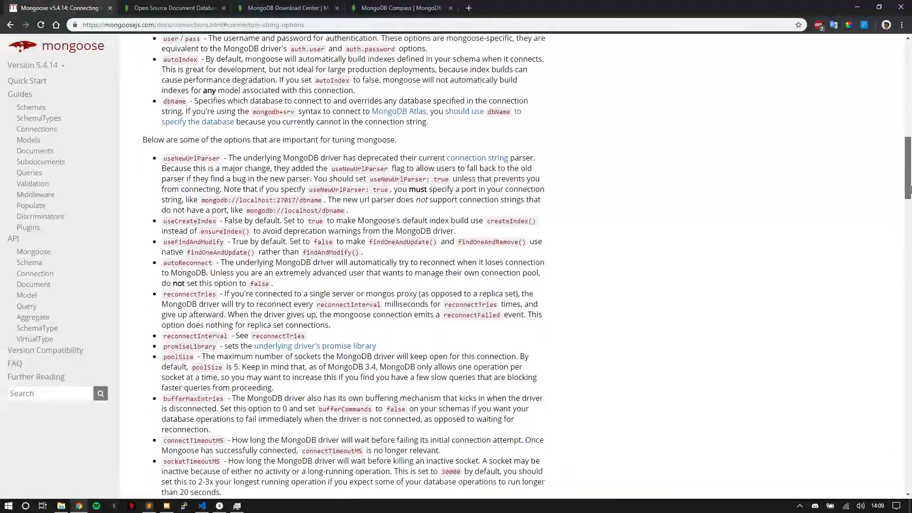
scroll("down", 3)
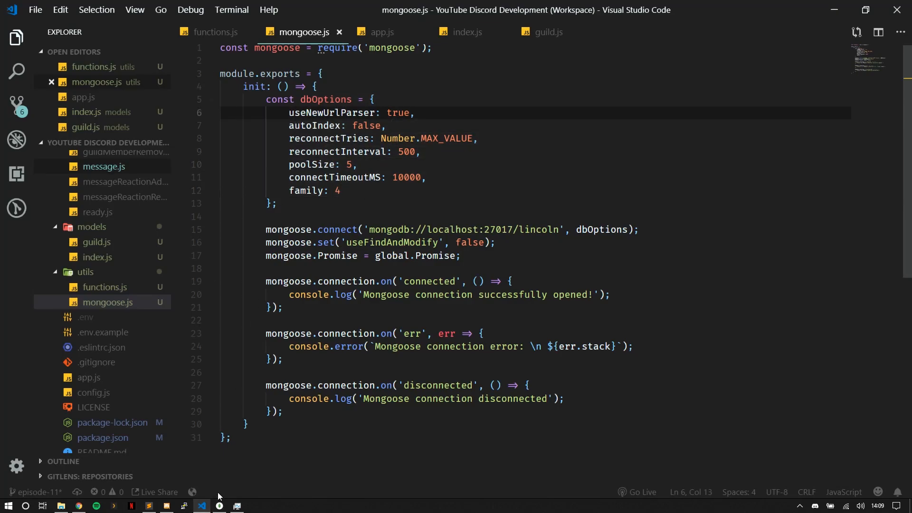
mouse_move(201, 504)
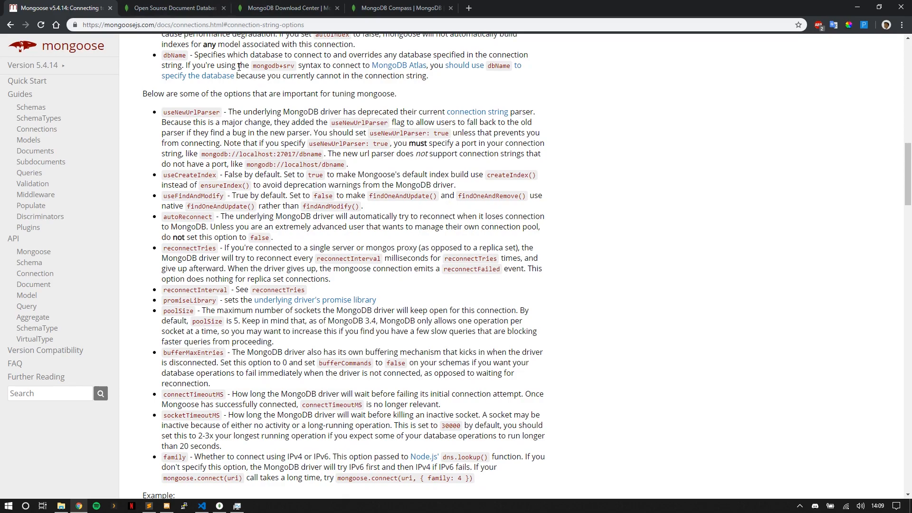
mouse_move(236, 70)
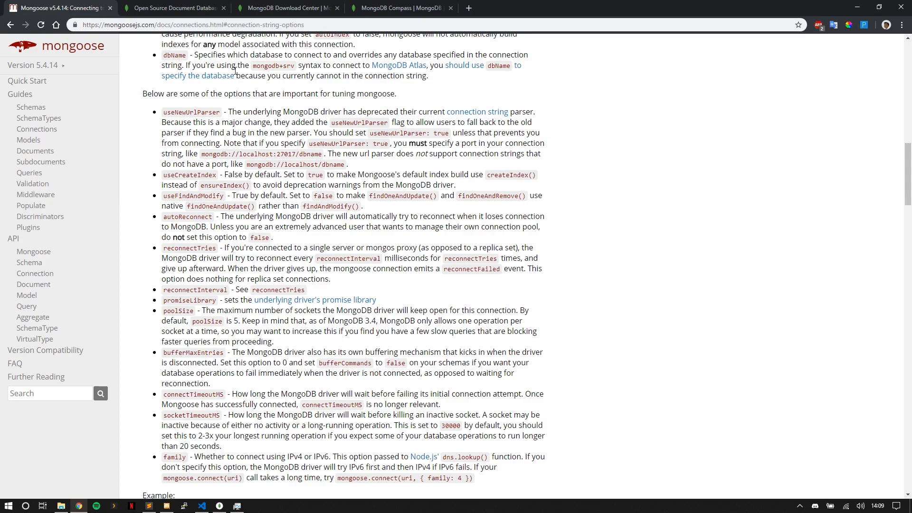
mouse_move(86, 151)
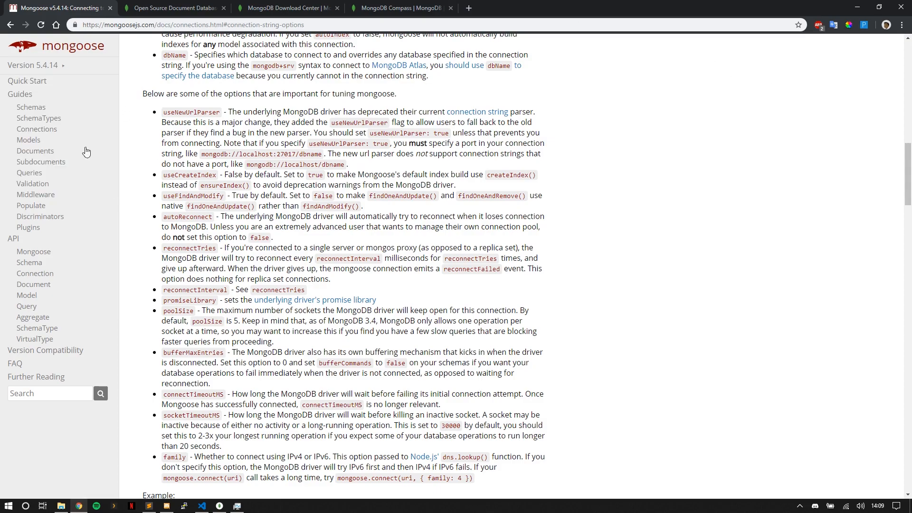
double_click(279, 25)
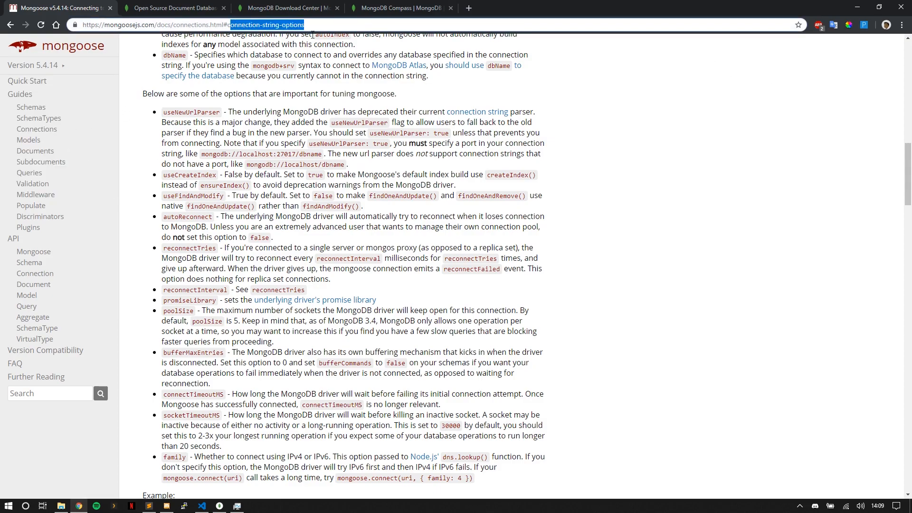
mouse_move(162, 475)
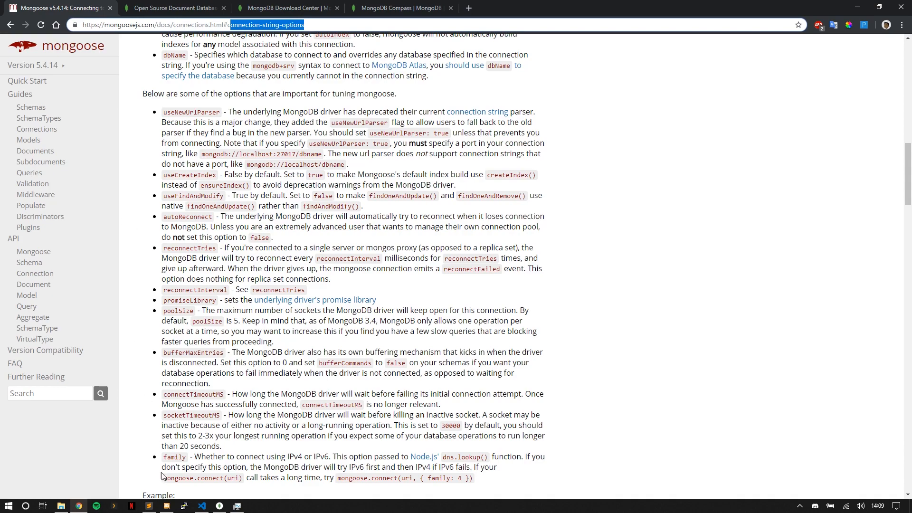
left_click(166, 505)
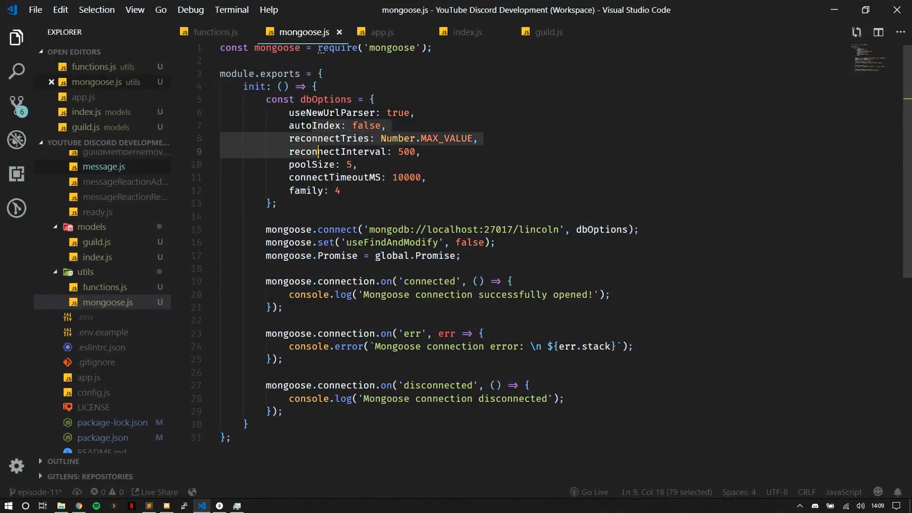
left_click(325, 113)
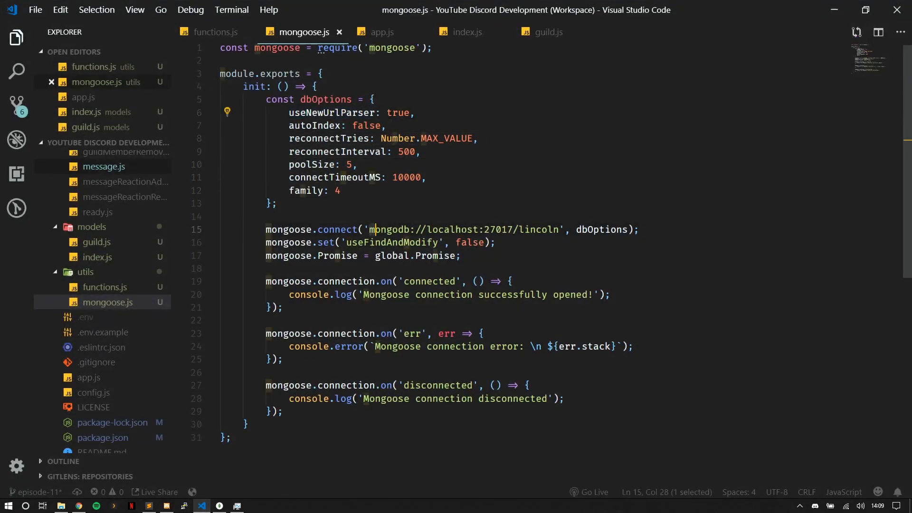
left_click_drag(372, 229, 561, 229)
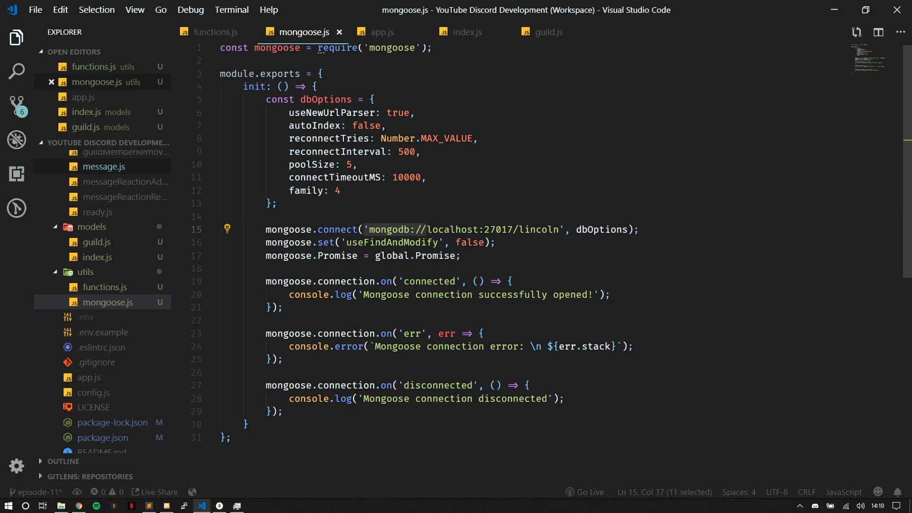
mouse_move(391, 256)
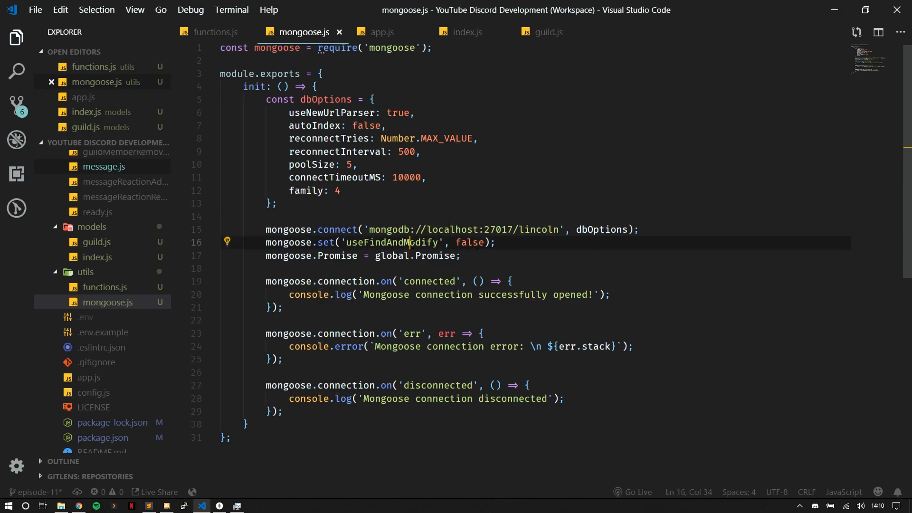
double_click(392, 242)
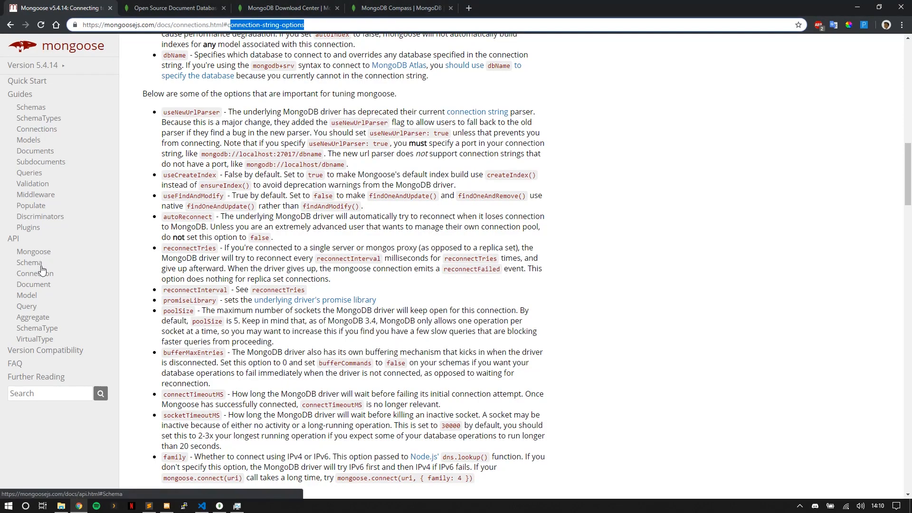
Highlight the Connection Events list (connecting, connected, disconnected, error), then clear the selection.
scroll("up", 3)
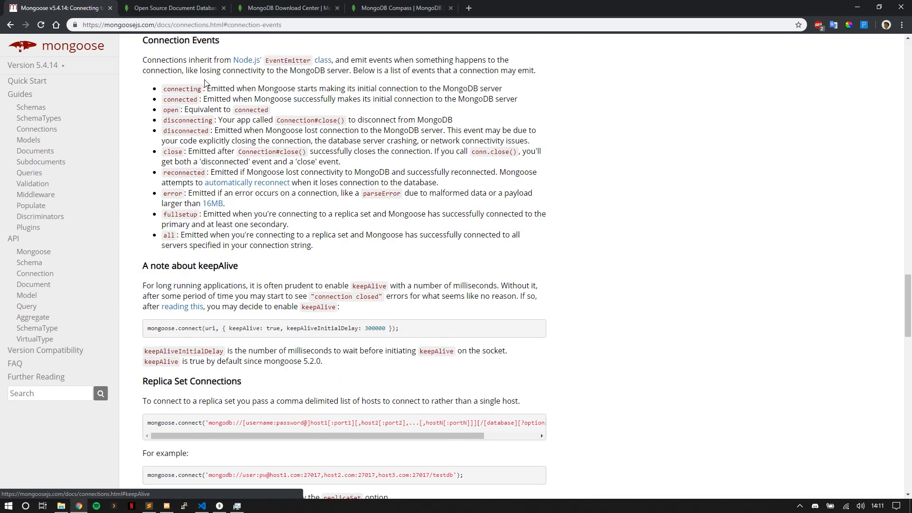
left_click_drag(163, 89, 250, 234)
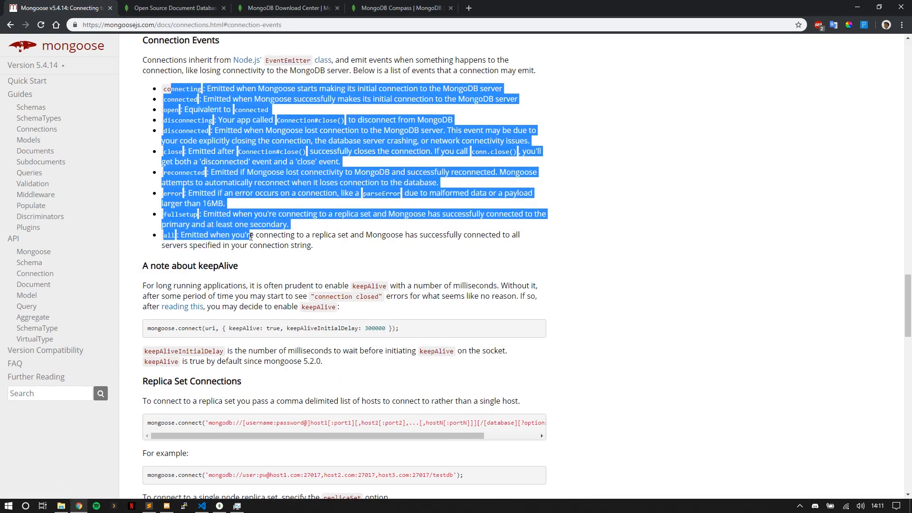
left_click(271, 62)
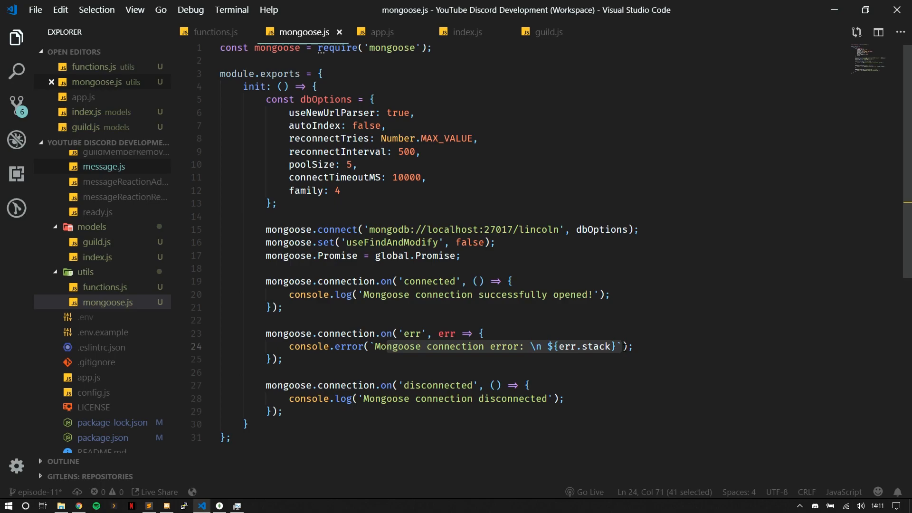
double_click(438, 384)
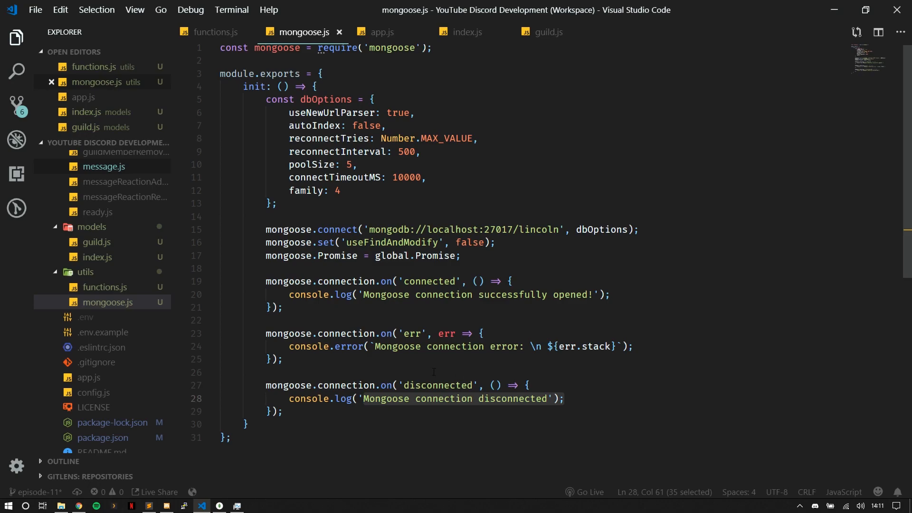
left_click(434, 372)
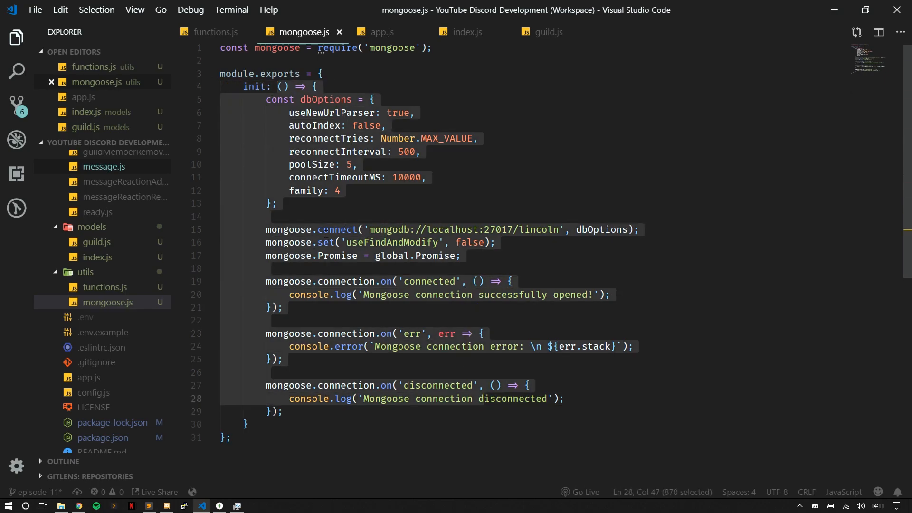
left_click(247, 424)
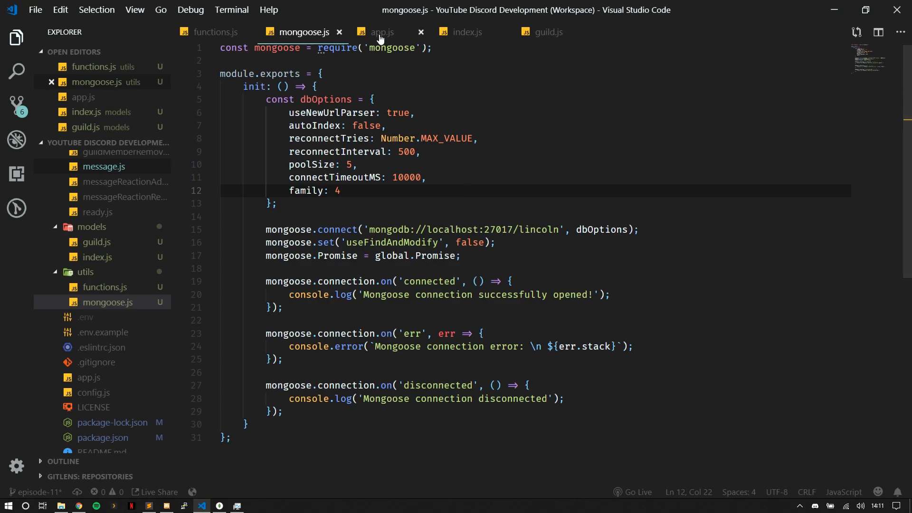
In app.js, add client.mongoose = require('./utils/mongoose');.
left_click(379, 33)
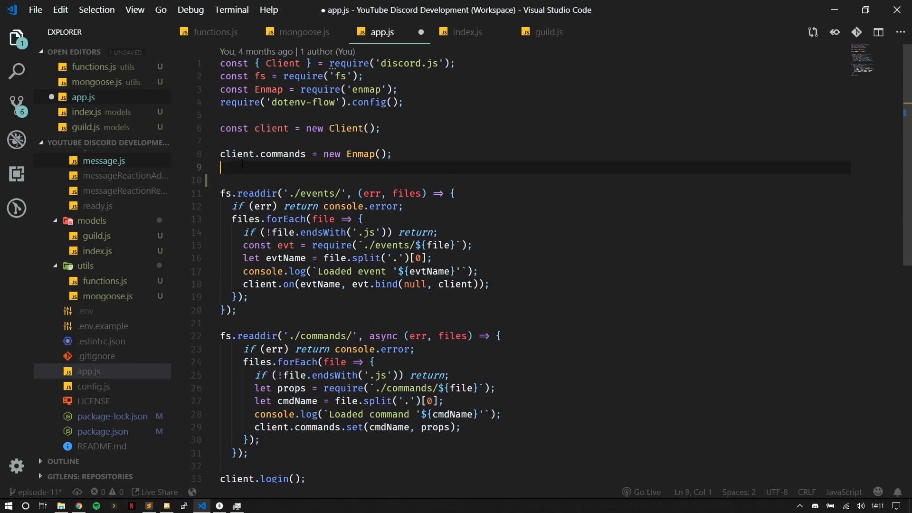
type("client.")
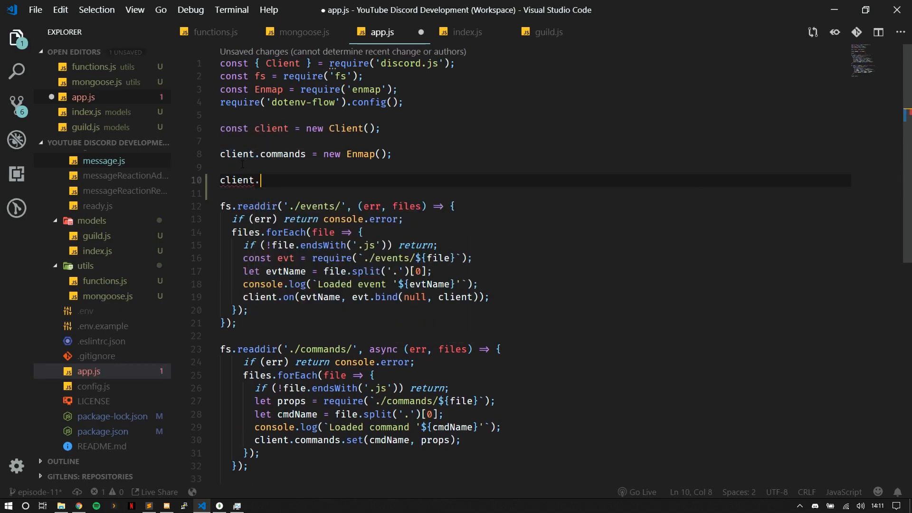
type("mongoose = require('');")
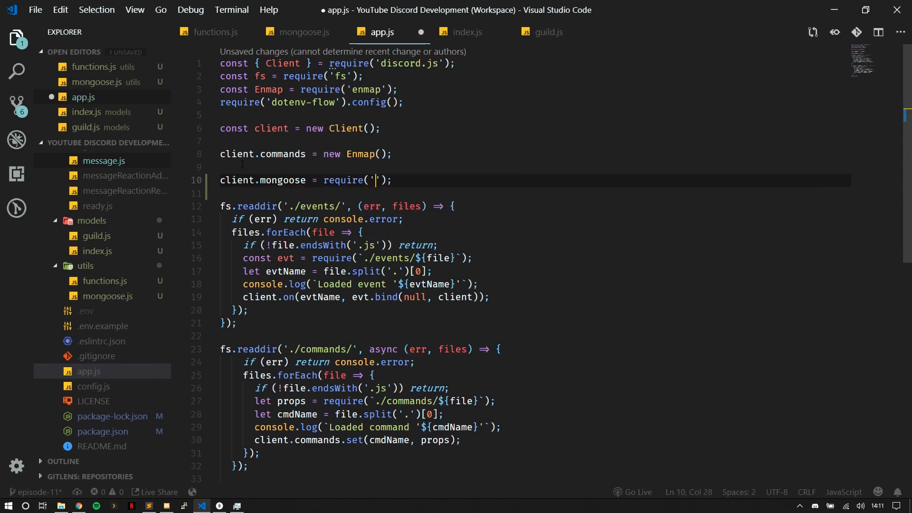
type("./utils/mongoose")
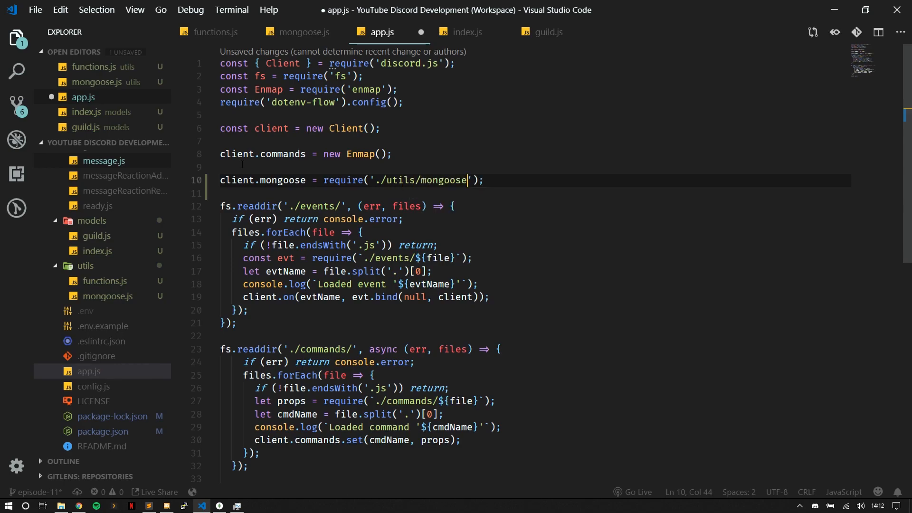
Call client.mongoose.init(); before client.login() and save app.js.
scroll("down", 3)
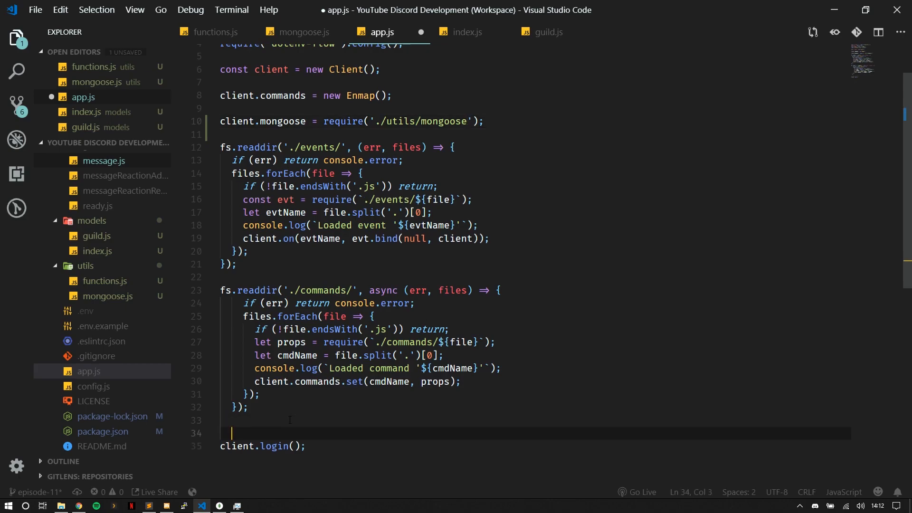
type("client.mongoose.init();")
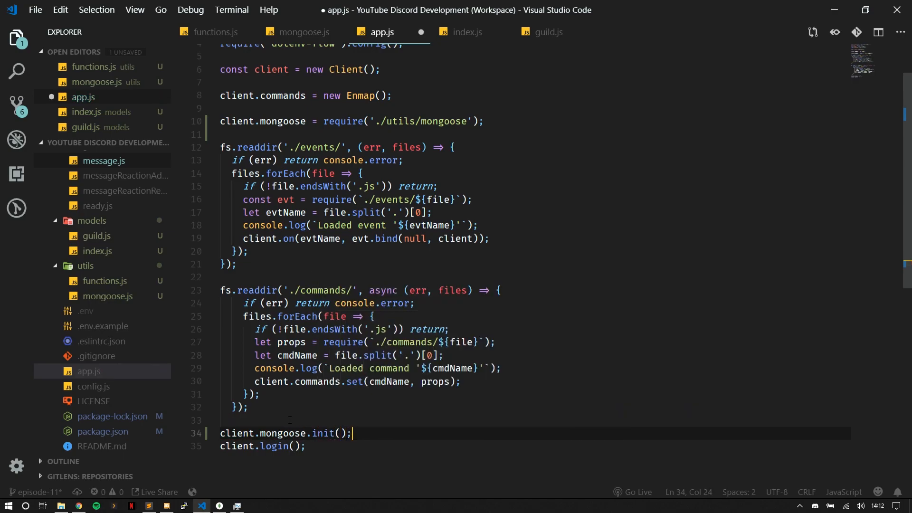
left_click(279, 433)
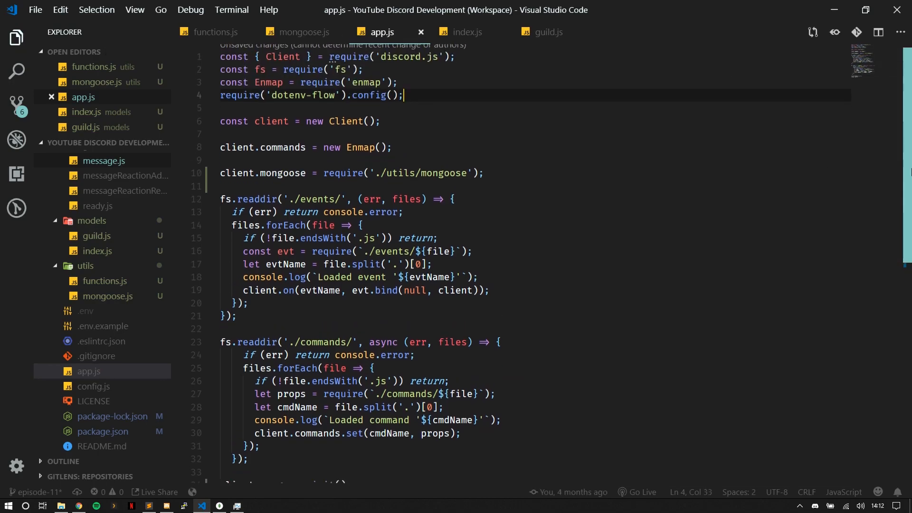
scroll("down", 3)
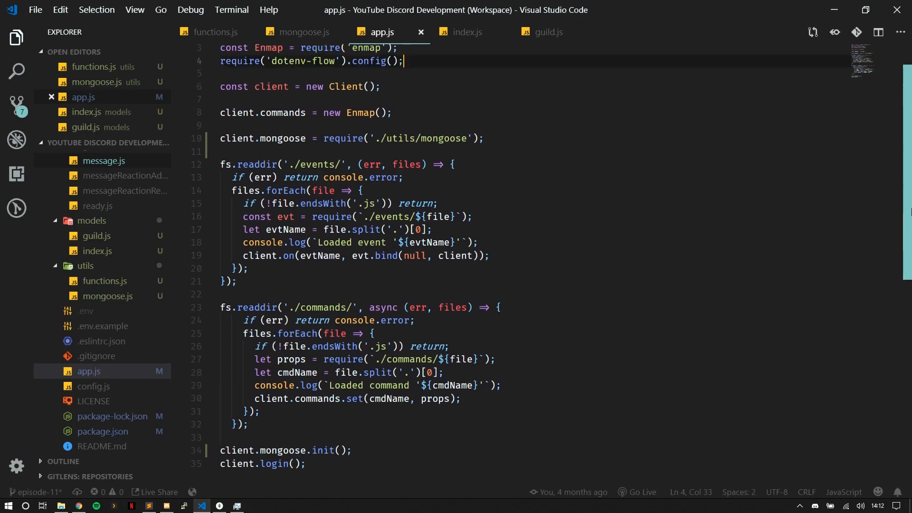
Start the bot with node . in the integrated terminal.
left_click(302, 32)
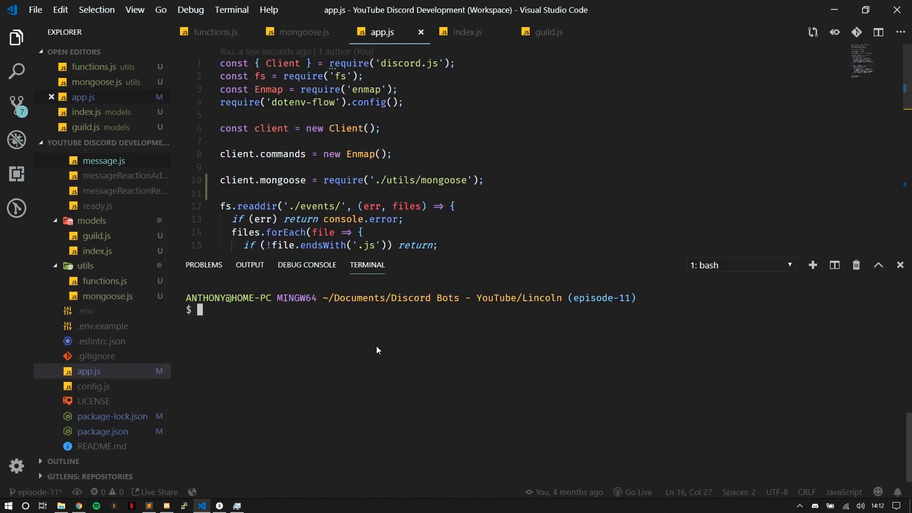
type("node")
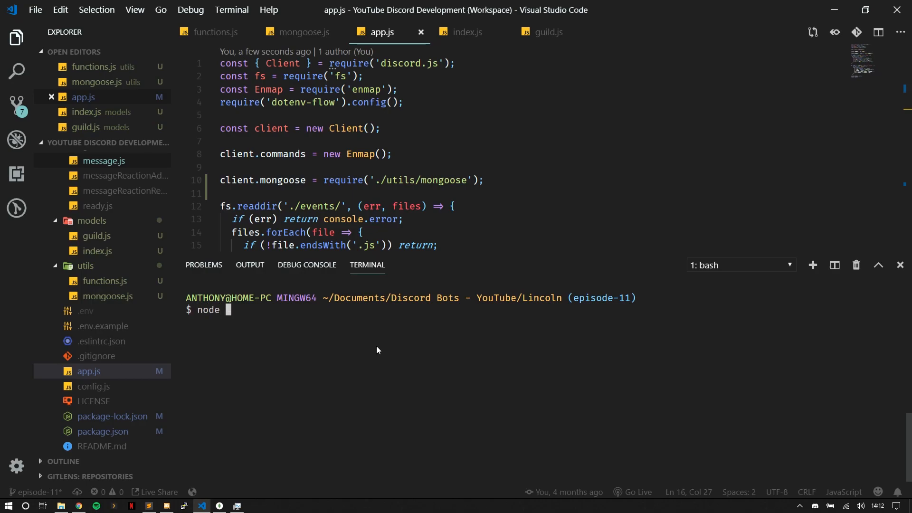
type(".")
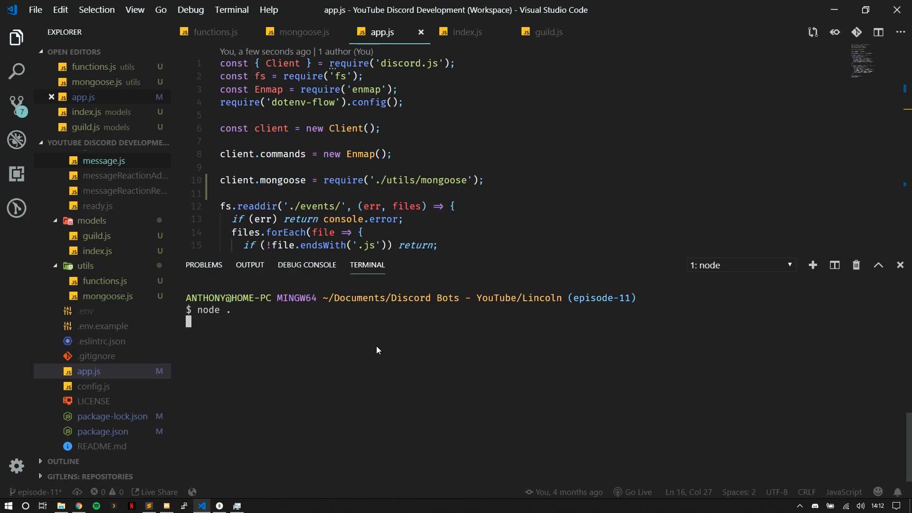
key("enter")
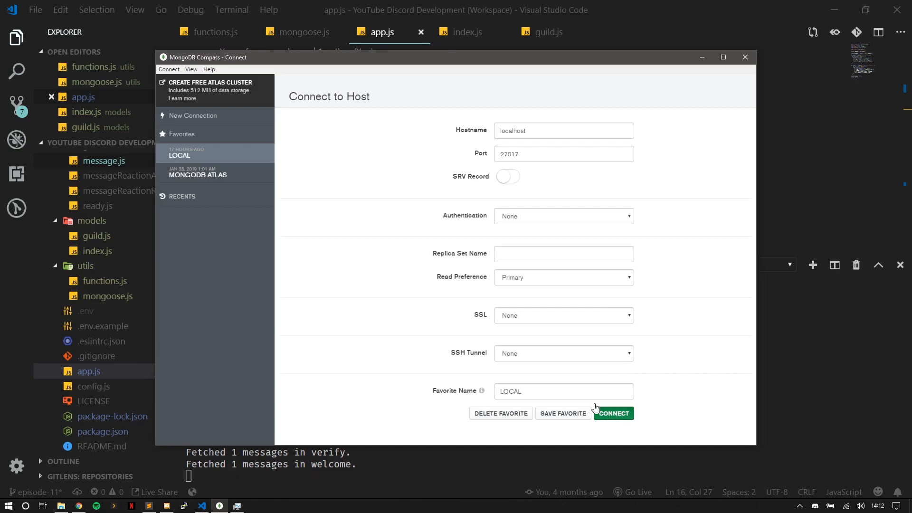
Connect Compass to the LOCAL localhost:27017 server, listing admin, config, suggestions-dev and other databases.
left_click(613, 413)
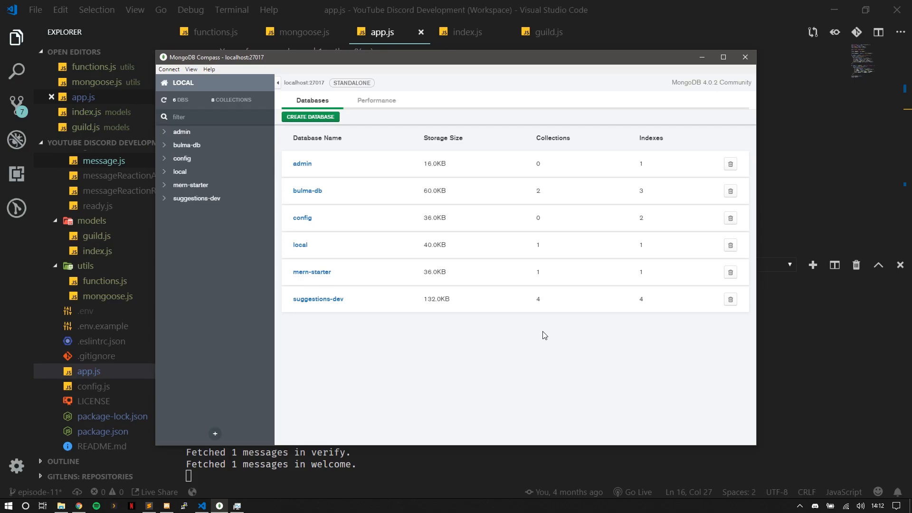
mouse_move(361, 234)
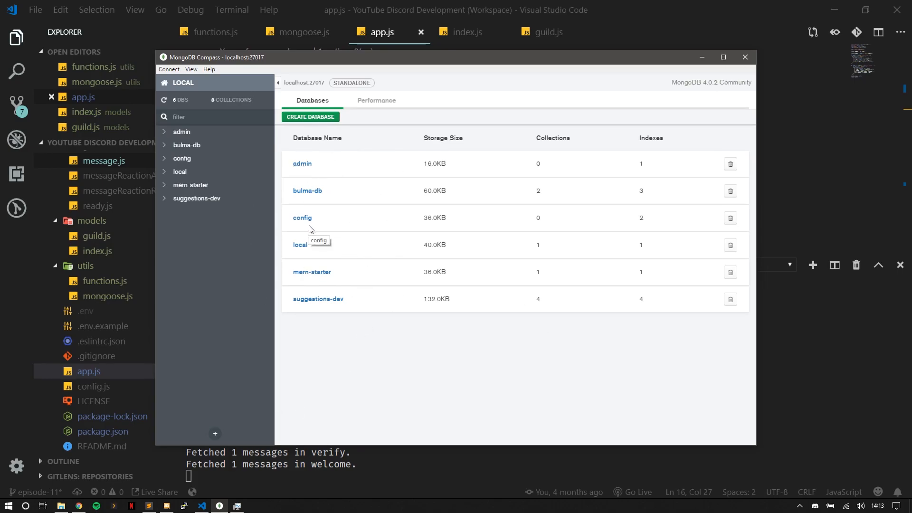
mouse_move(319, 298)
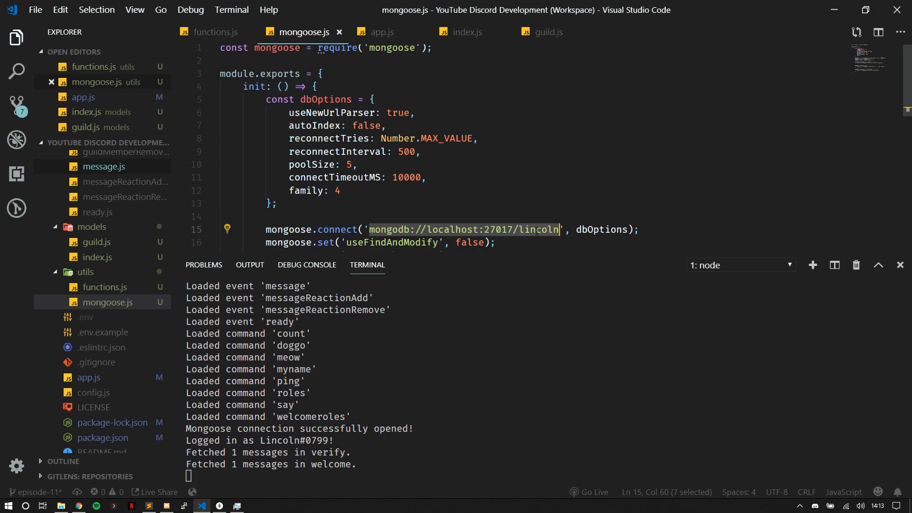
After the terminal confirms the Mongoose connection, show models/guild.js with its empty guildSchema.
left_click(558, 229)
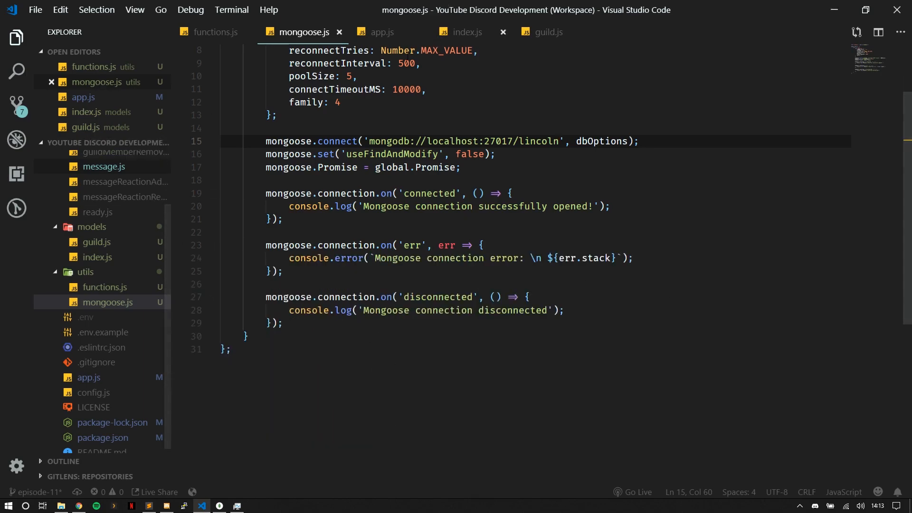
mouse_move(381, 32)
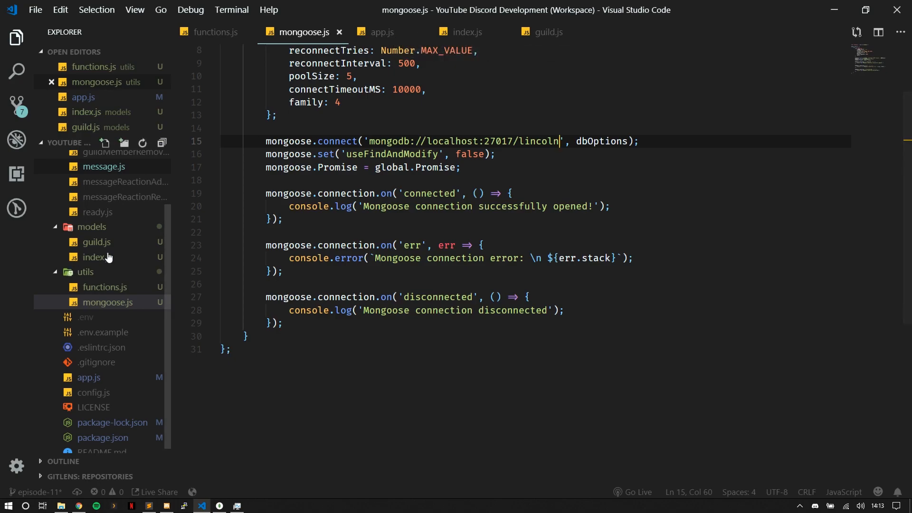
left_click(96, 243)
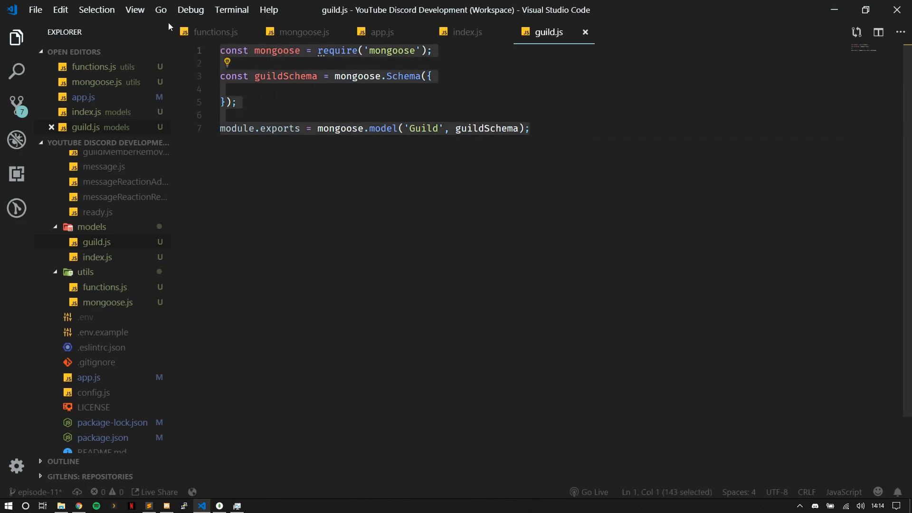
Review guildSchema and the Guild model in guild.js, adding a blank line inside the schema.
left_click(529, 128)
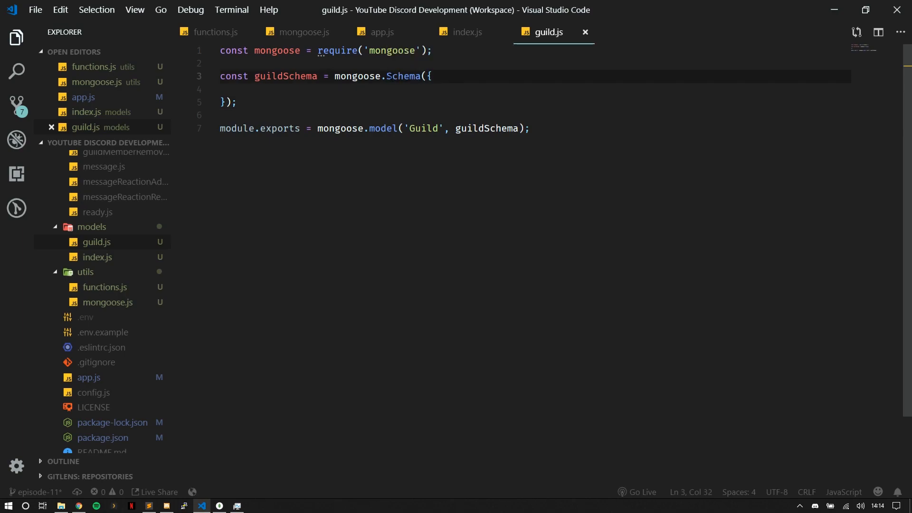
double_click(403, 76)
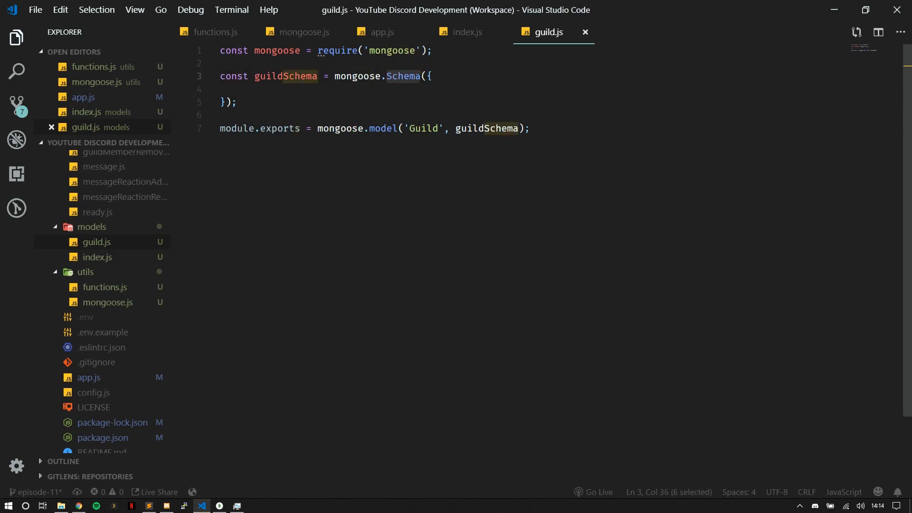
left_click(227, 90)
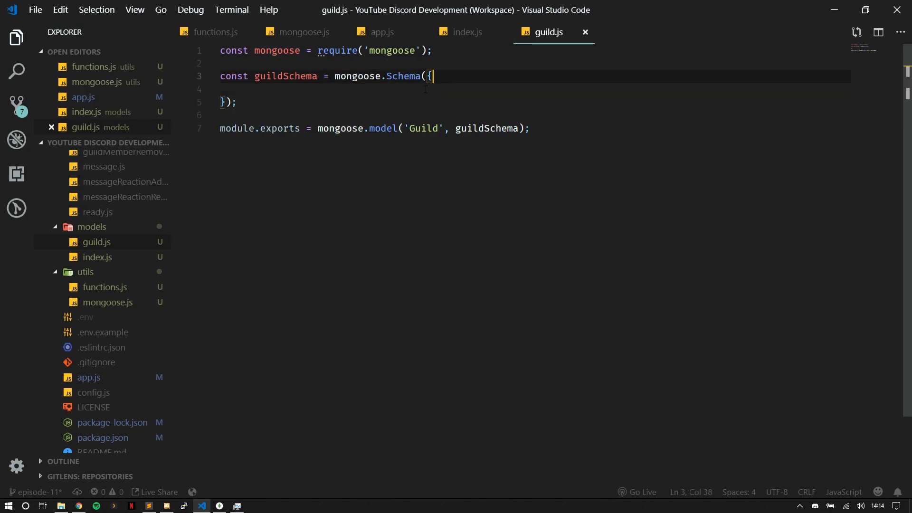
key("Enter")
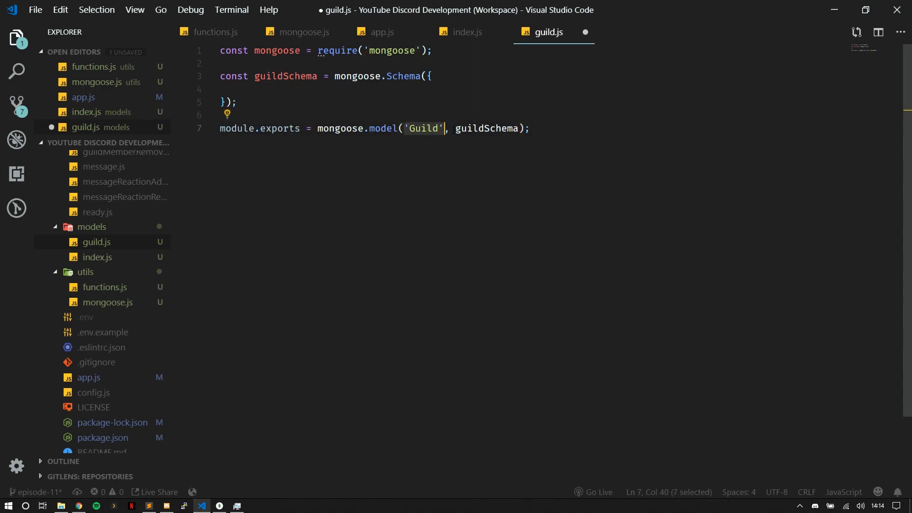
double_click(485, 128)
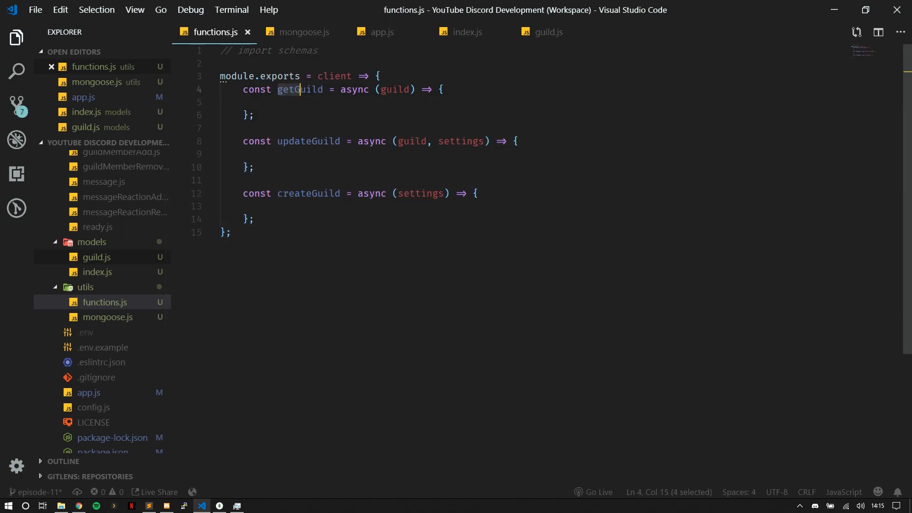
Inspect the getGuild and updateGuild stubs in functions.js before moving to config.js.
double_click(307, 141)
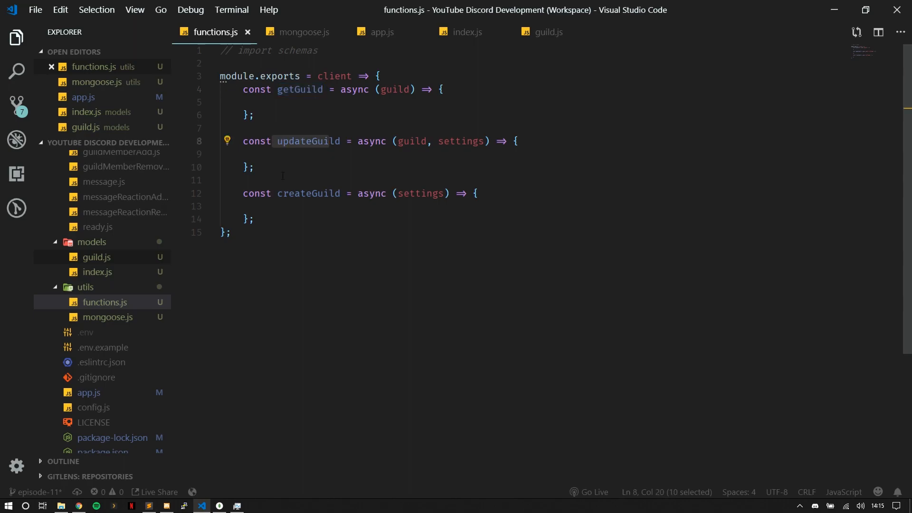
double_click(308, 193)
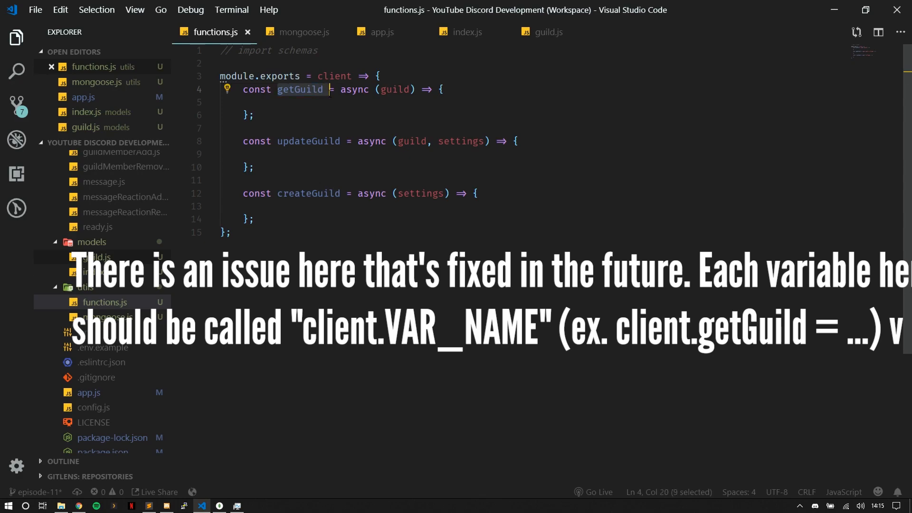
left_click(320, 102)
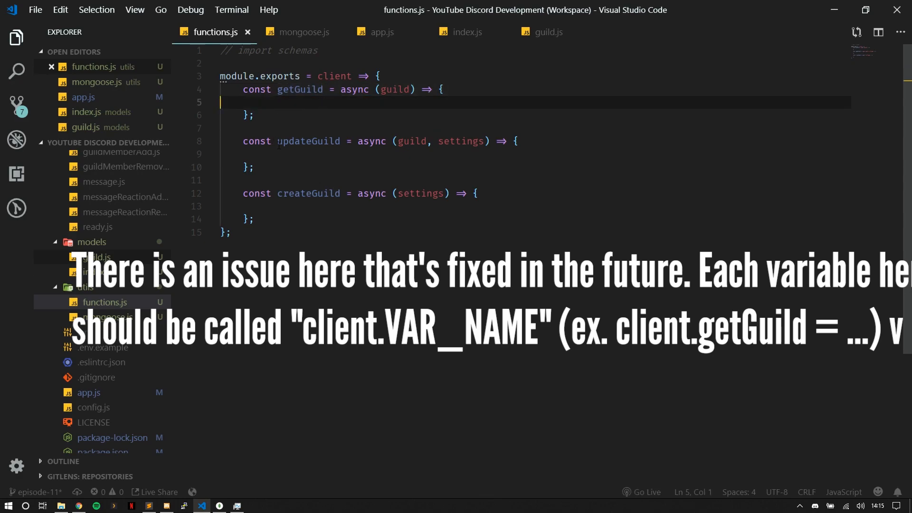
left_click(290, 153)
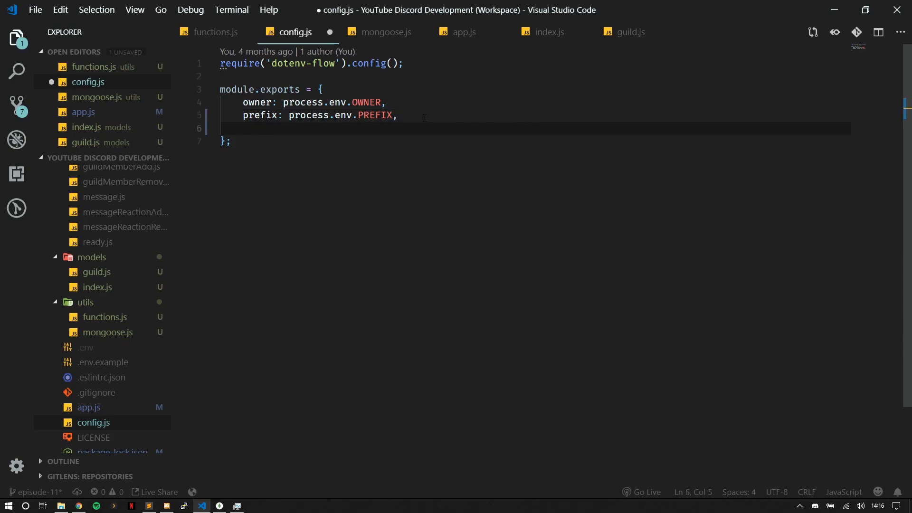
Add a defaultSettings object in config.js with prefix taken from process.env.
type("defaultSett")
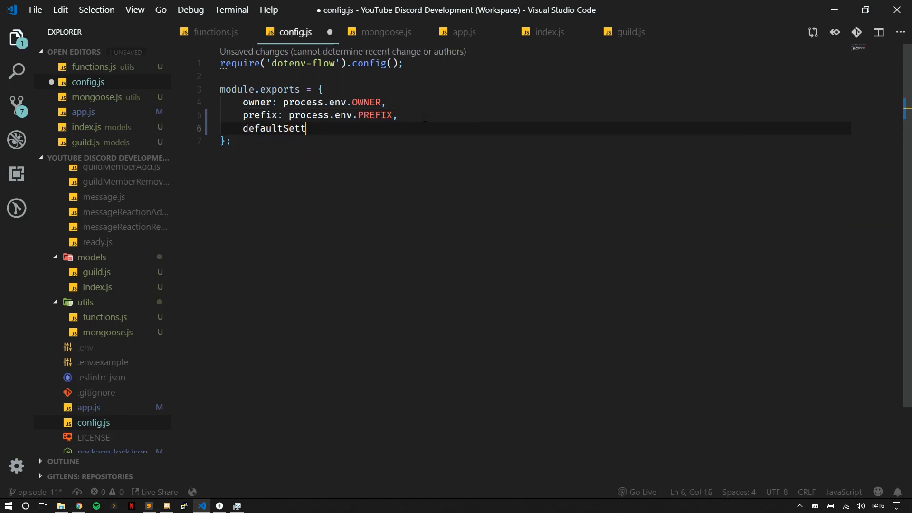
type("ings: {")
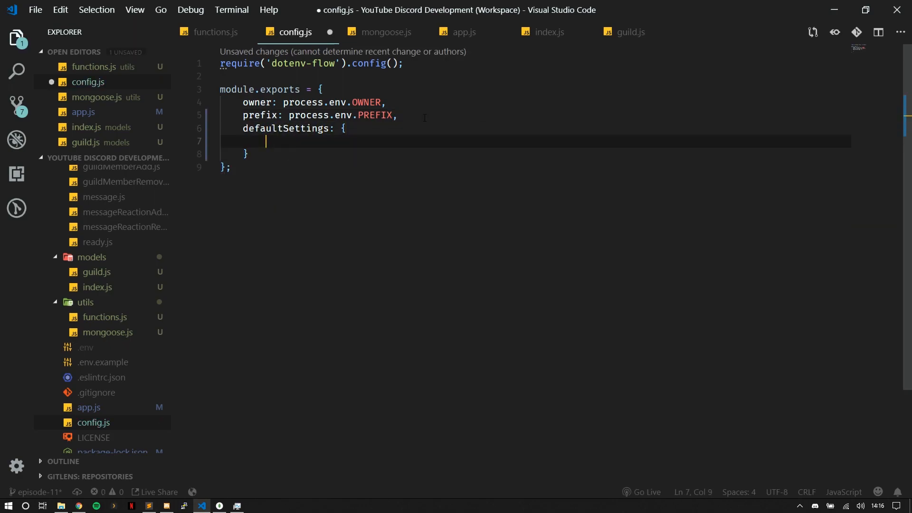
type("prefix: pro")
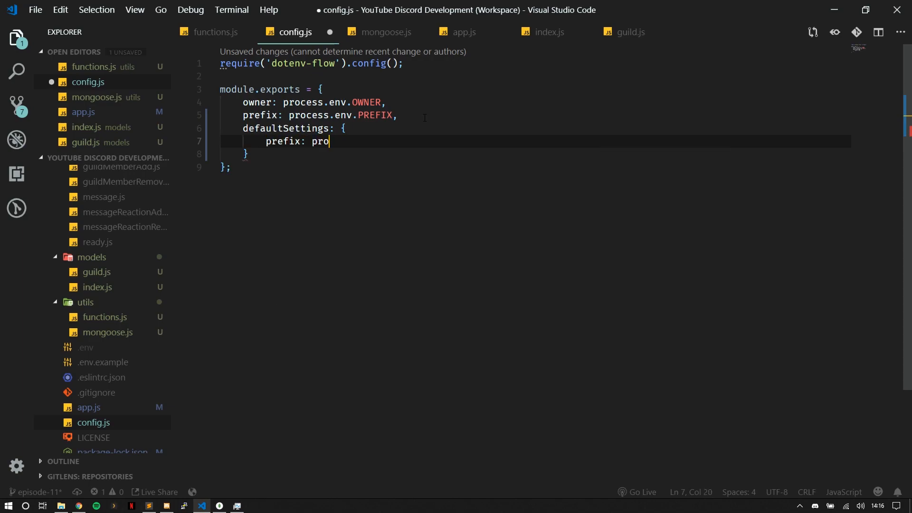
type("cess.env.PREFIX,")
type("w")
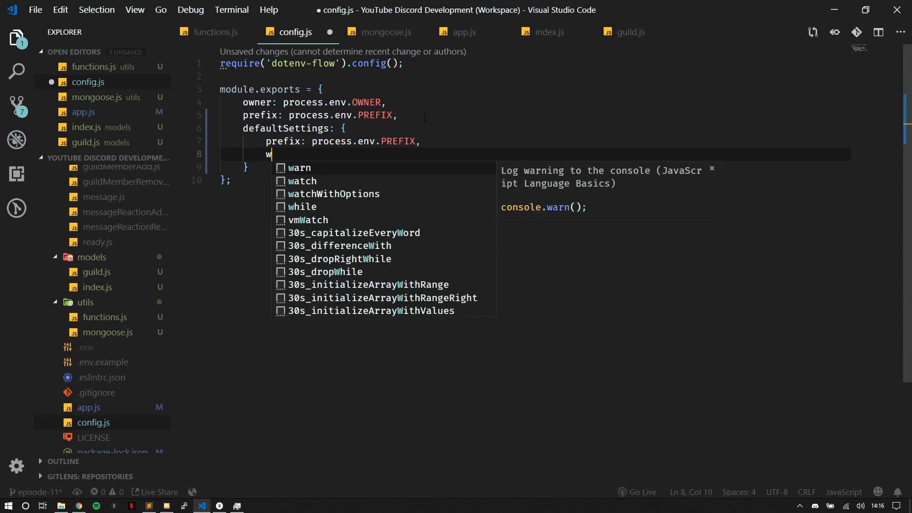
Add welcomeChannel, welcomeMsg, modRole and adminRole entries to defaultSettings.
type("elcoeChannel: '',")
type("welc")
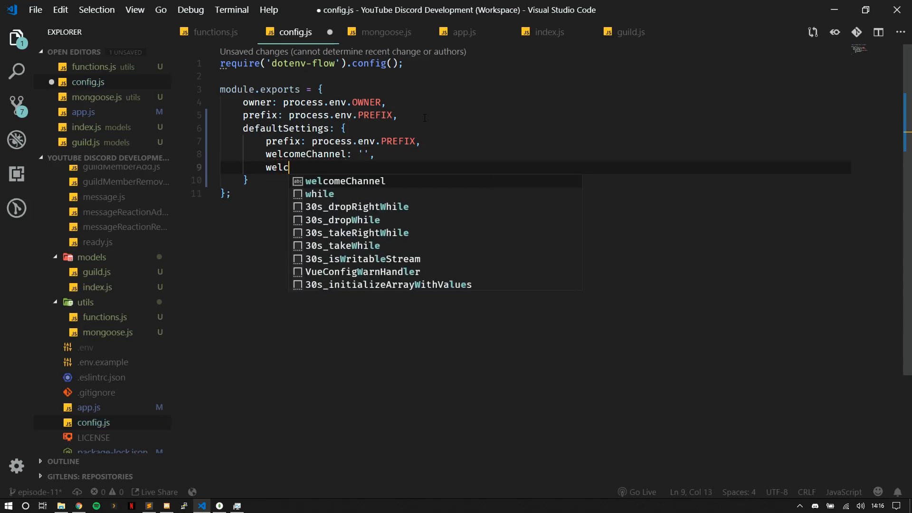
type("omeMS")
type("mod")
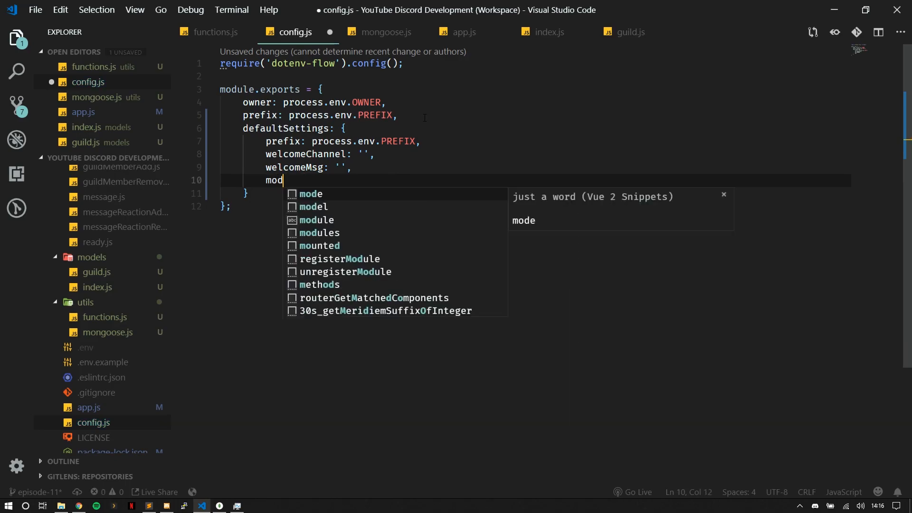
type("Role: '',")
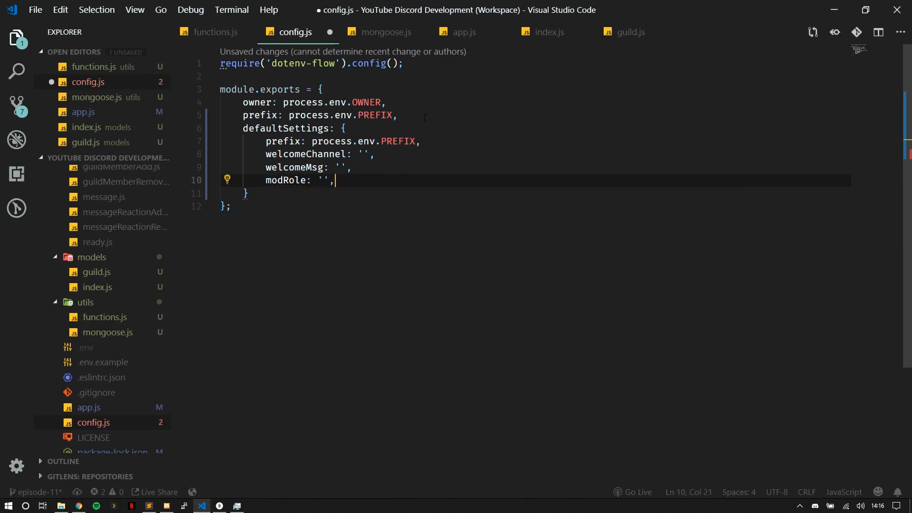
type("adminRole:")
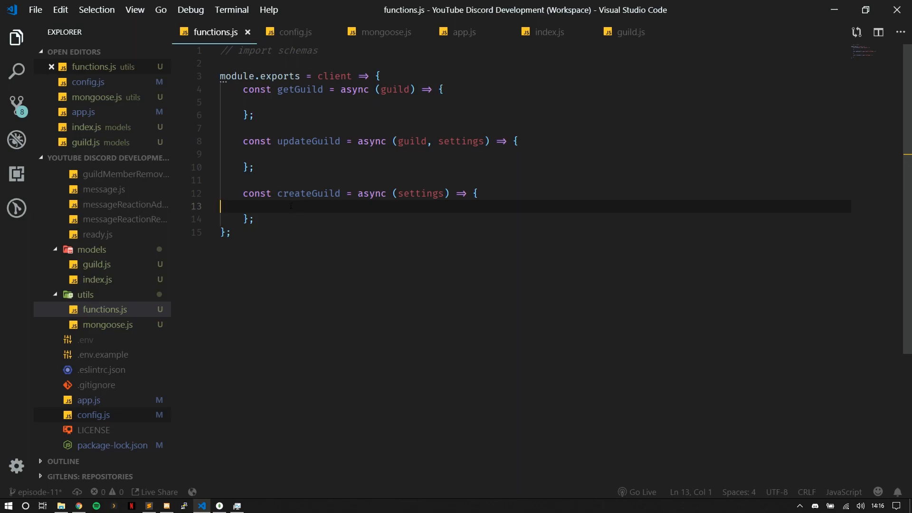
key("Tab")
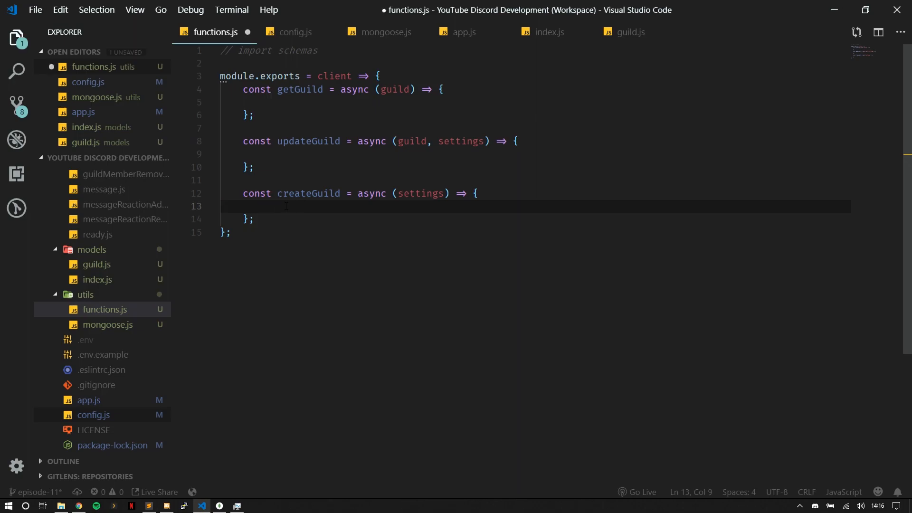
key("ctrl+s")
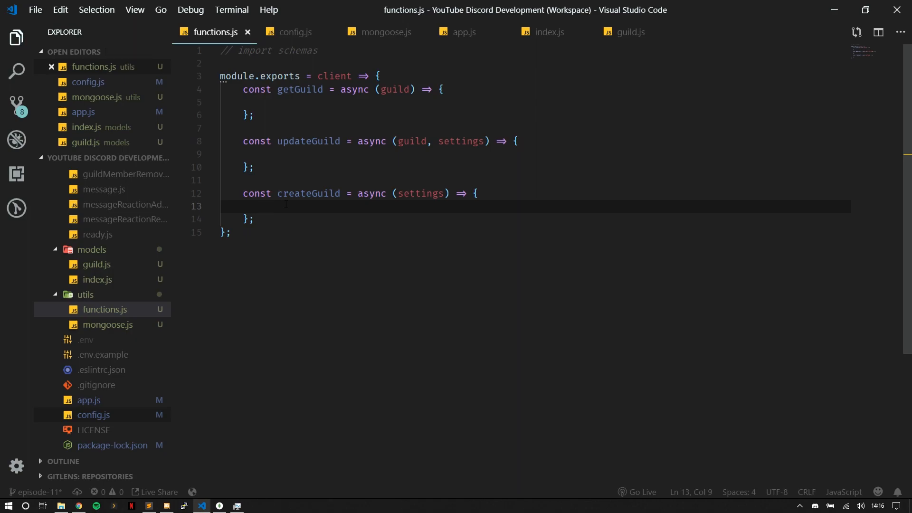